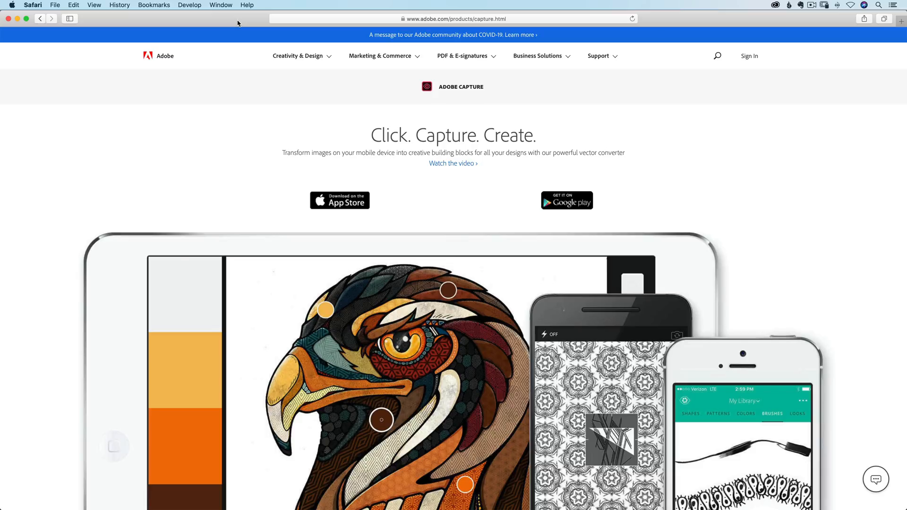
mouse_move(356, 193)
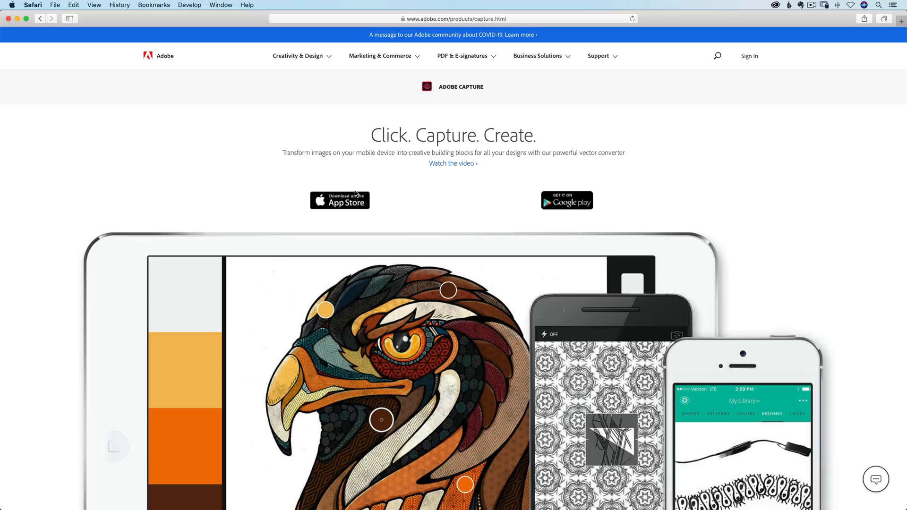
mouse_move(344, 197)
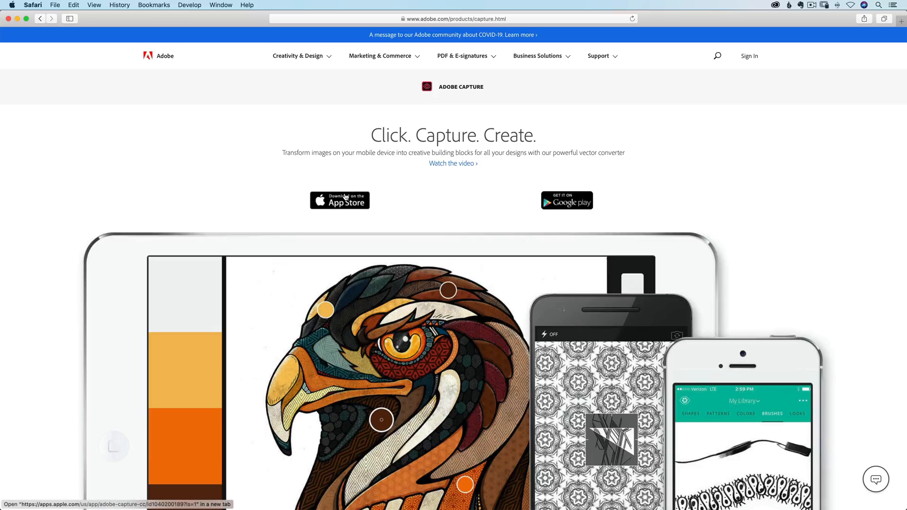
mouse_move(408, 197)
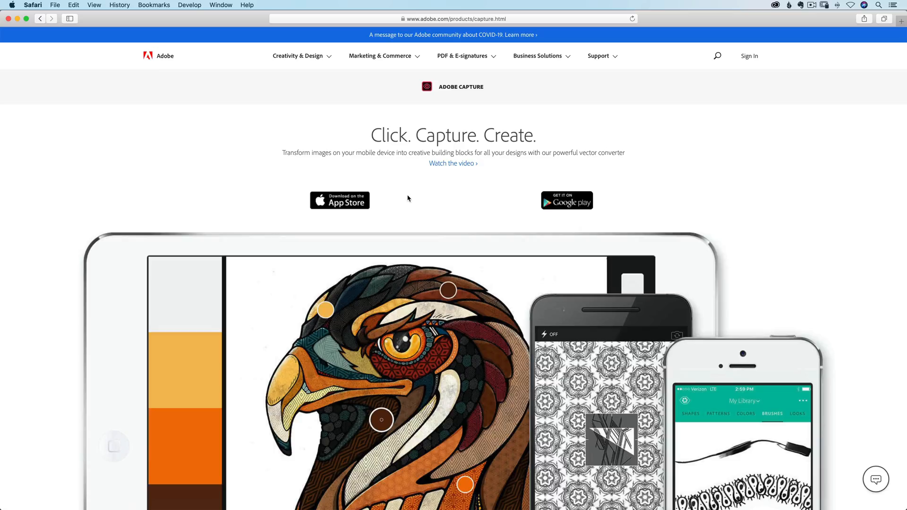
mouse_move(377, 199)
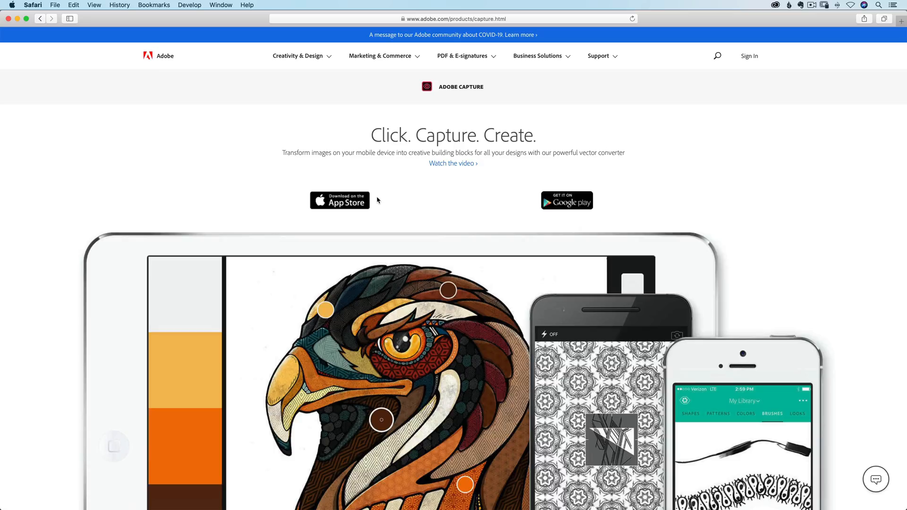
mouse_move(414, 196)
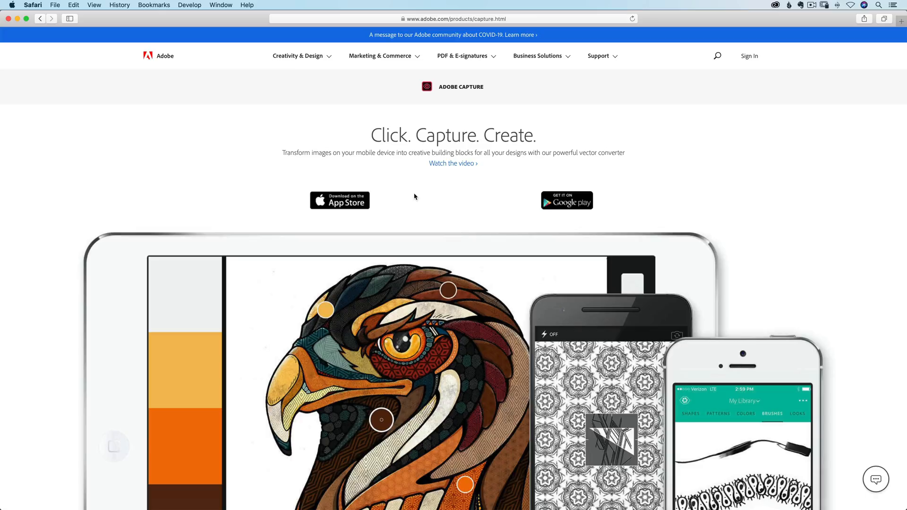
mouse_move(339, 201)
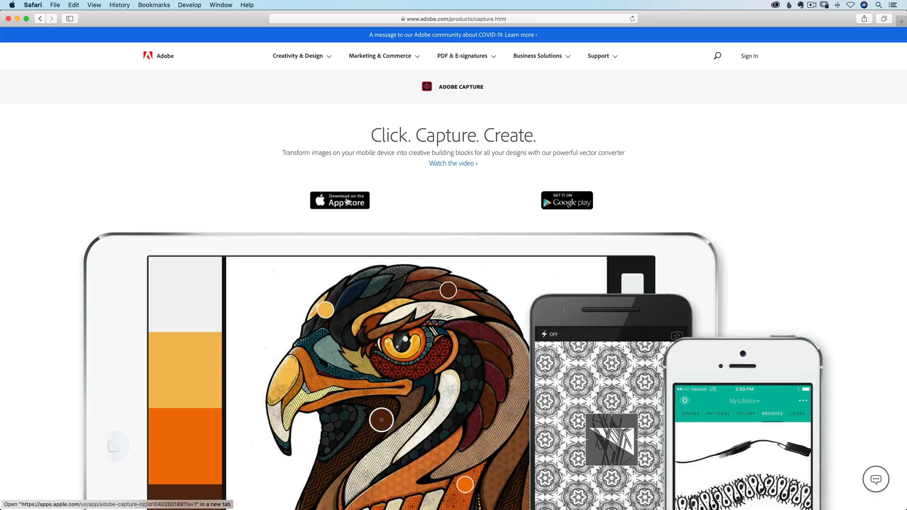
mouse_move(410, 197)
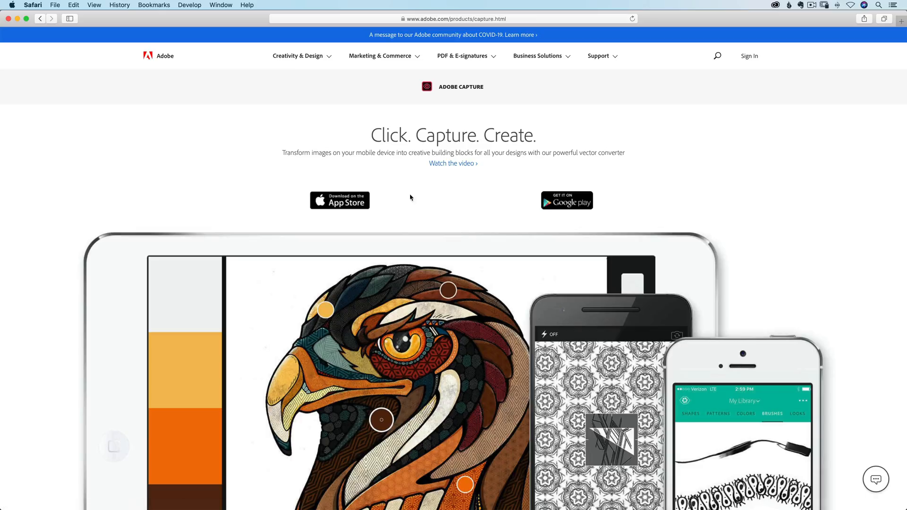
mouse_move(528, 199)
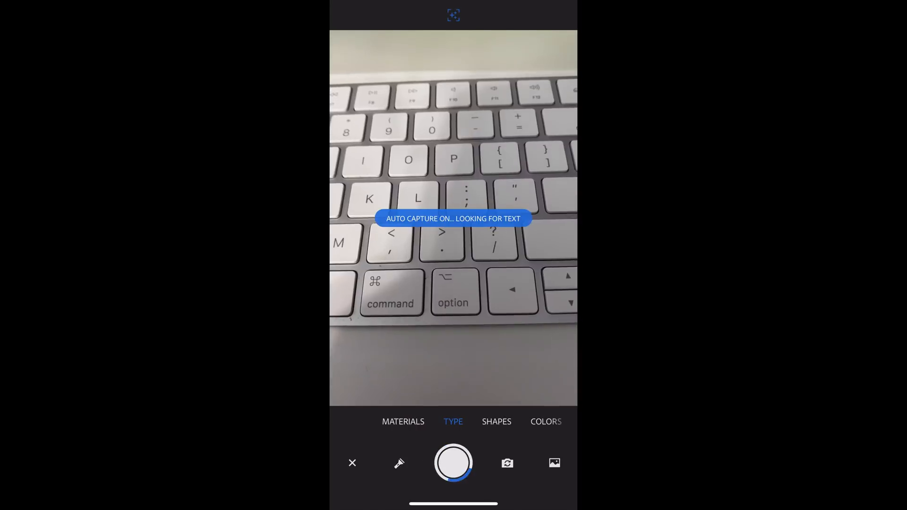
Step: Freeze on the Focusrite logo, match it against Adobe Fonts and save Adonis Bold
left_click(453, 462)
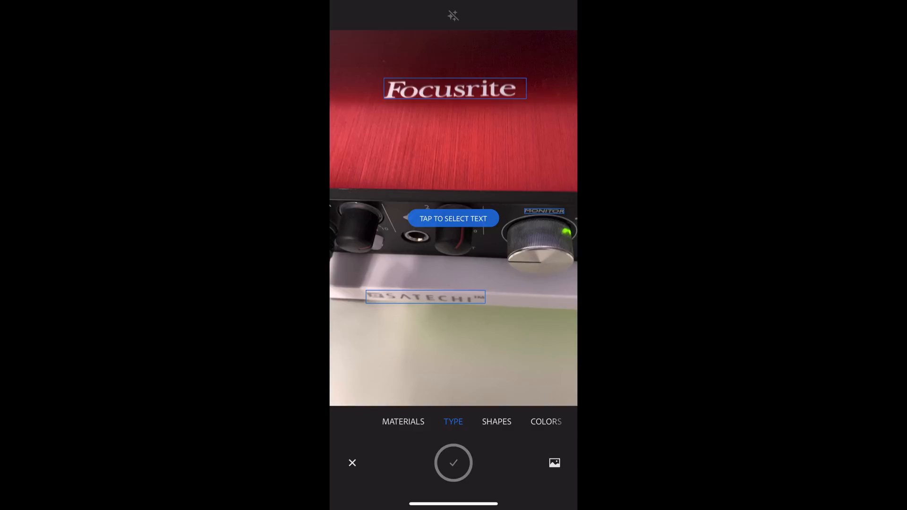
left_click(452, 218)
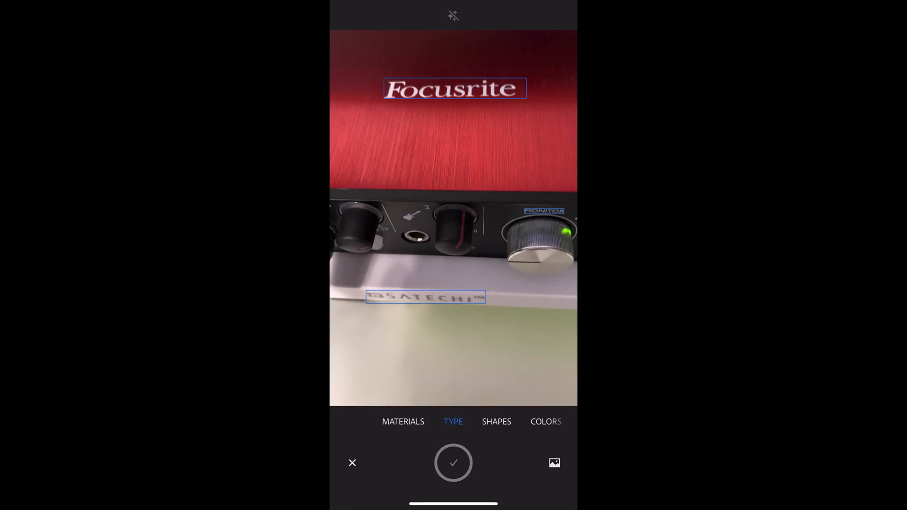
left_click(454, 88)
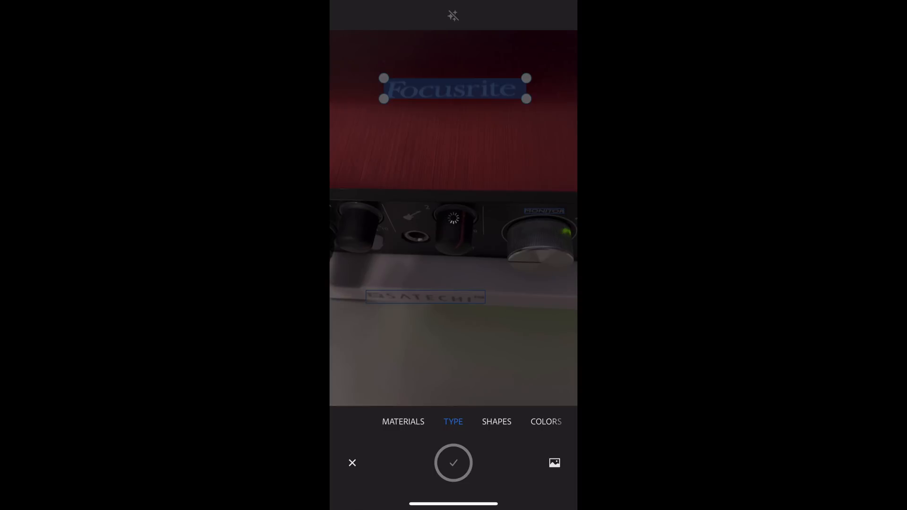
left_click(453, 461)
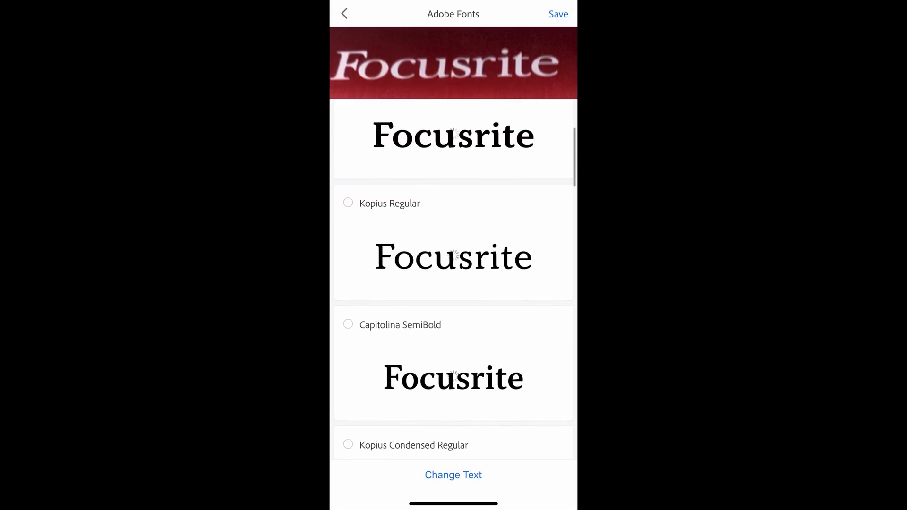
scroll("up", 3)
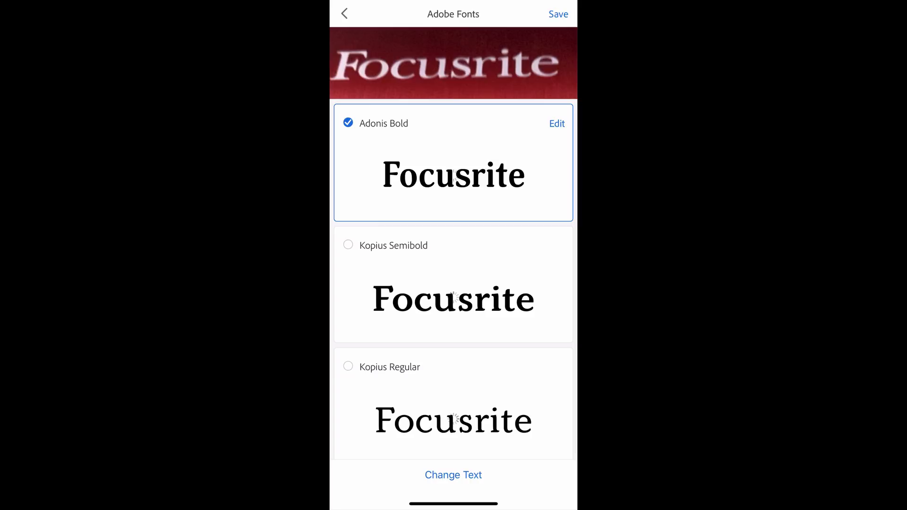
left_click(558, 14)
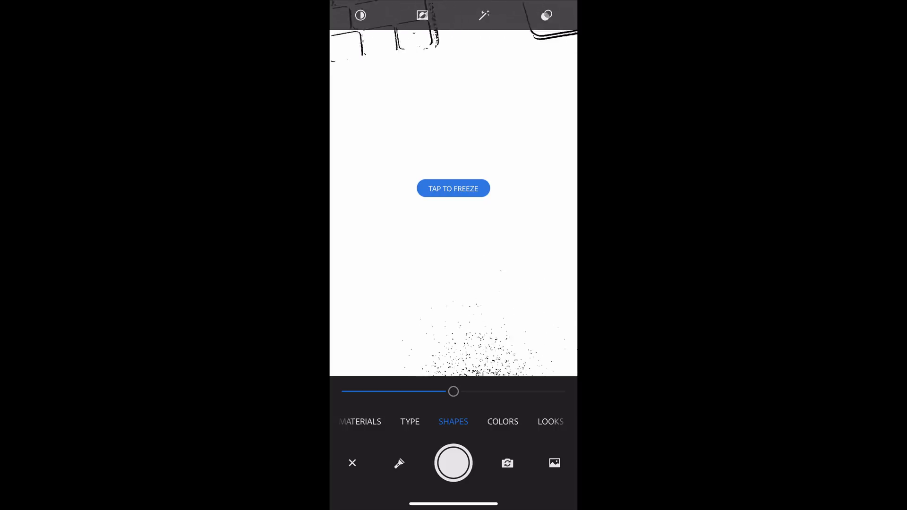
Step: Capture the Sony camera as a black-and-white shape and open it for editing
left_click(453, 188)
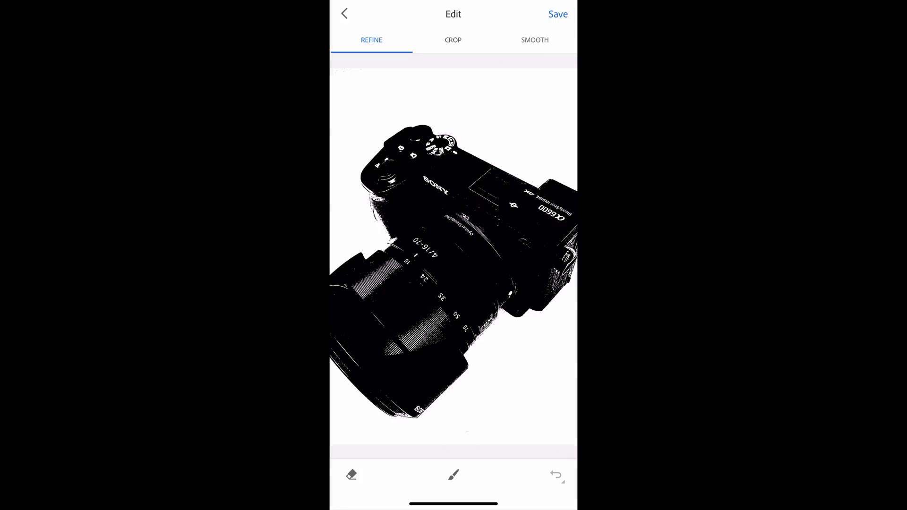
Step: Erase stray marks from the camera shape, turn smoothing on and save it
left_click(351, 475)
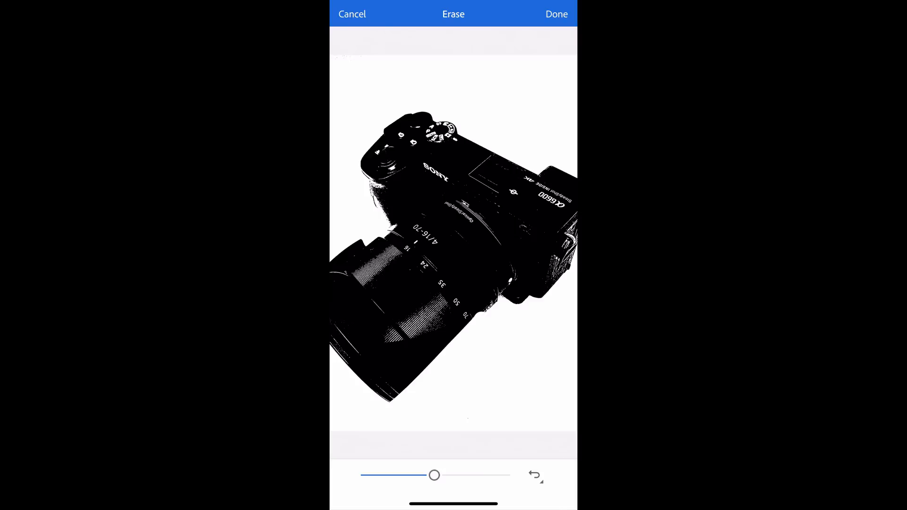
left_click(555, 14)
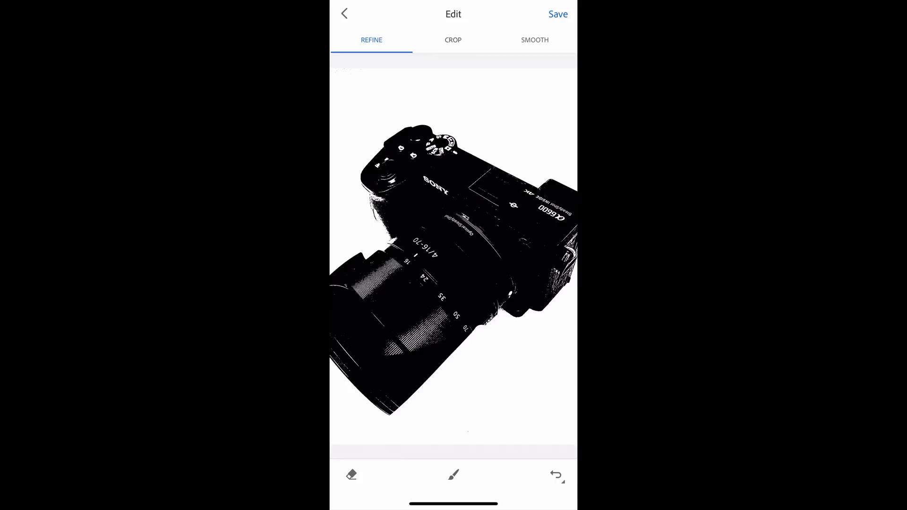
left_click(534, 40)
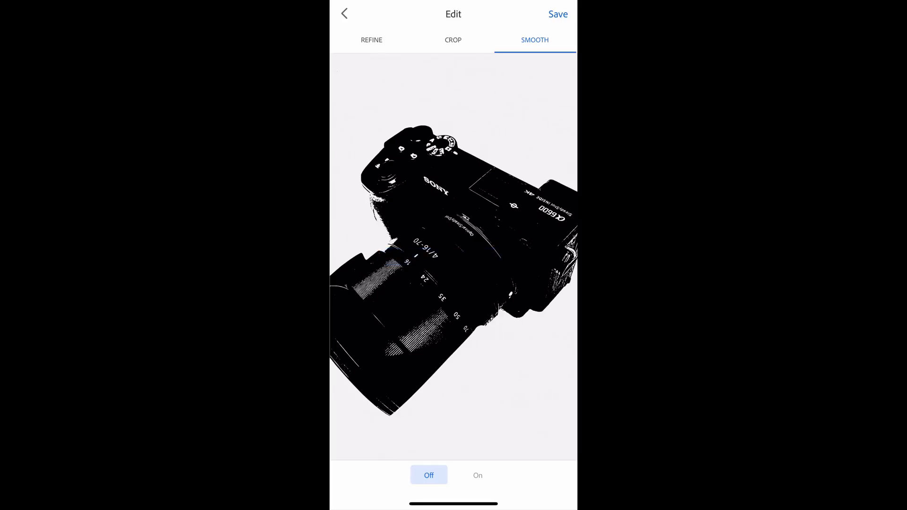
left_click(478, 475)
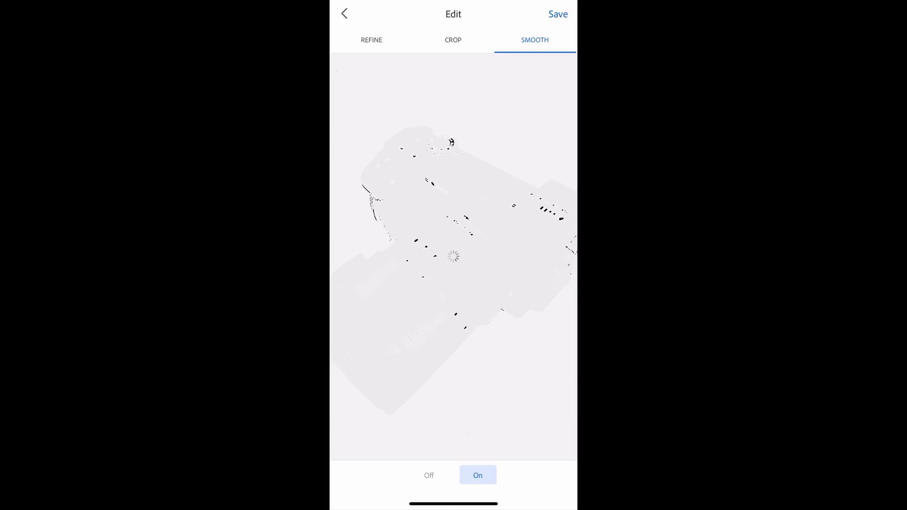
left_click(344, 13)
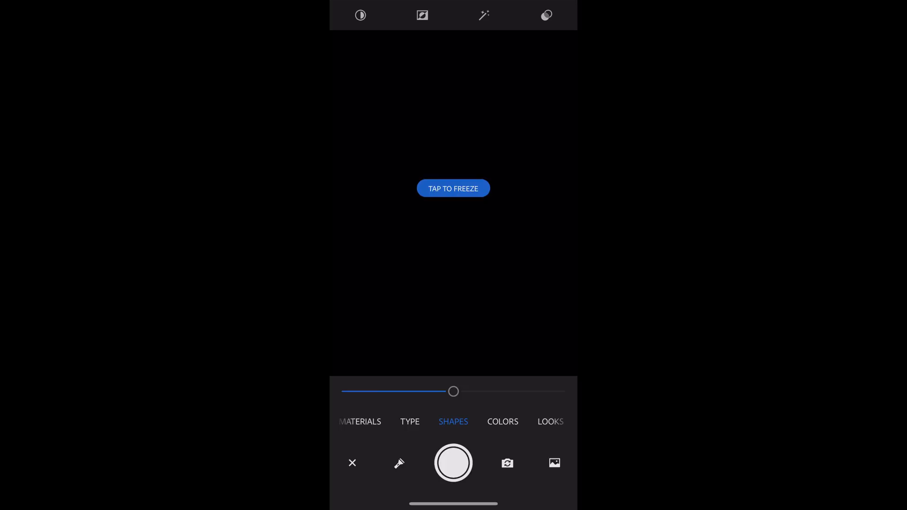
Step: Close the capture camera so Shape 1 syncs to the Photoshop library
left_click(453, 188)
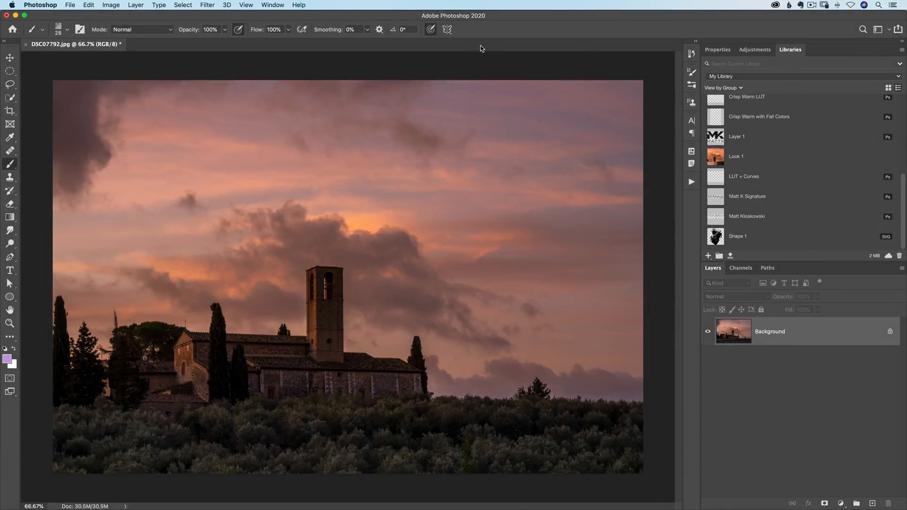
Step: Show the list of available panels in Photoshop over the church photo
left_click(272, 4)
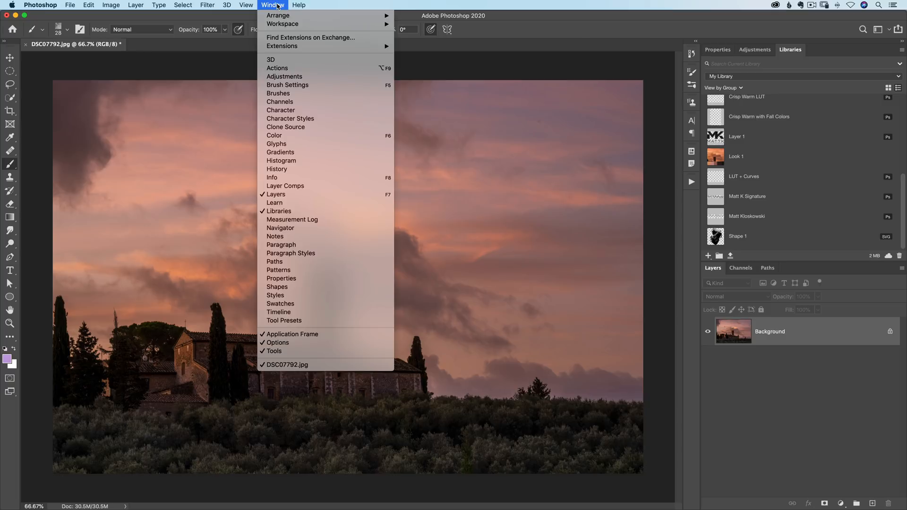
mouse_move(271, 178)
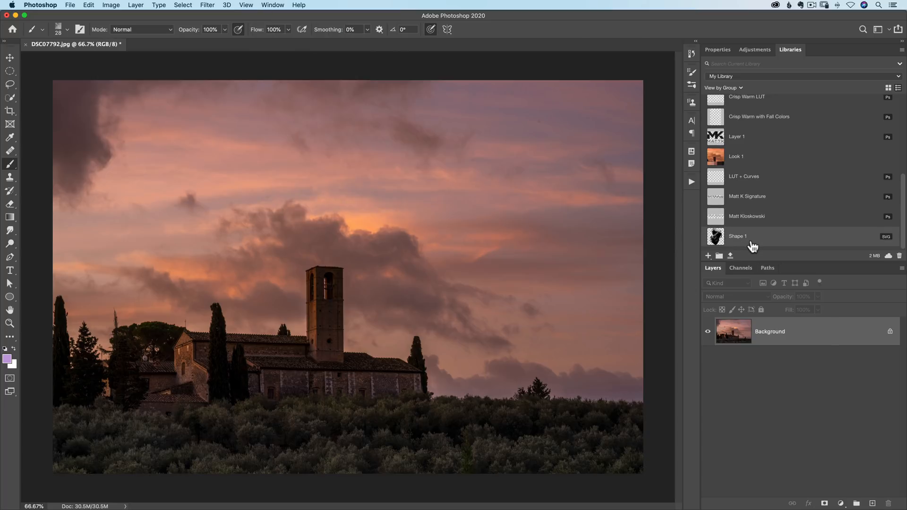
mouse_move(743, 240)
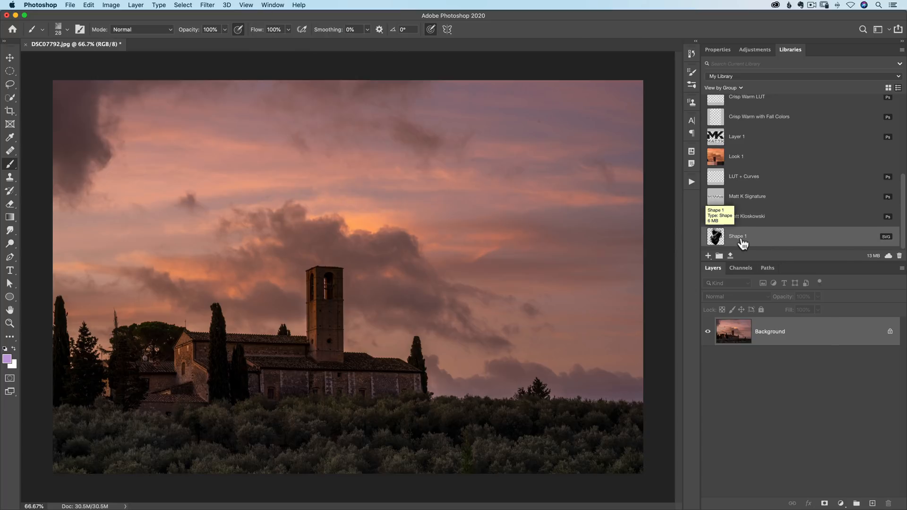
mouse_move(721, 240)
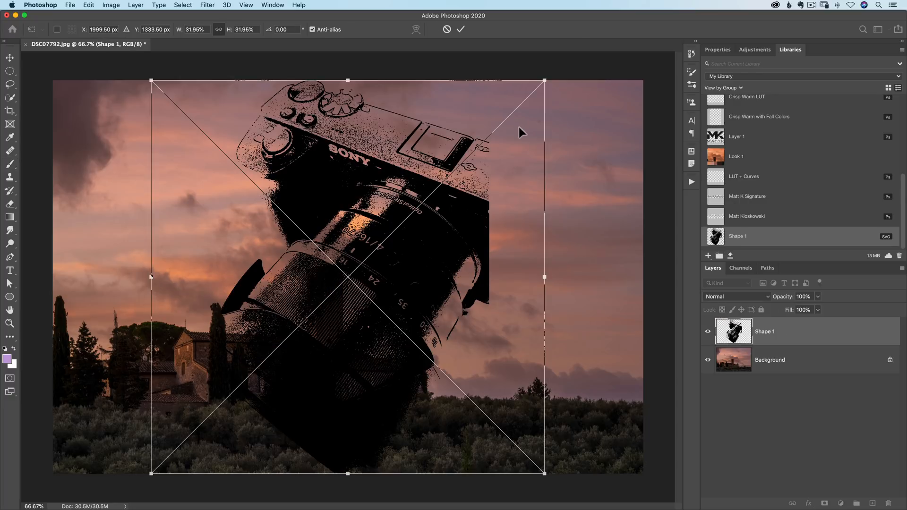
mouse_move(509, 119)
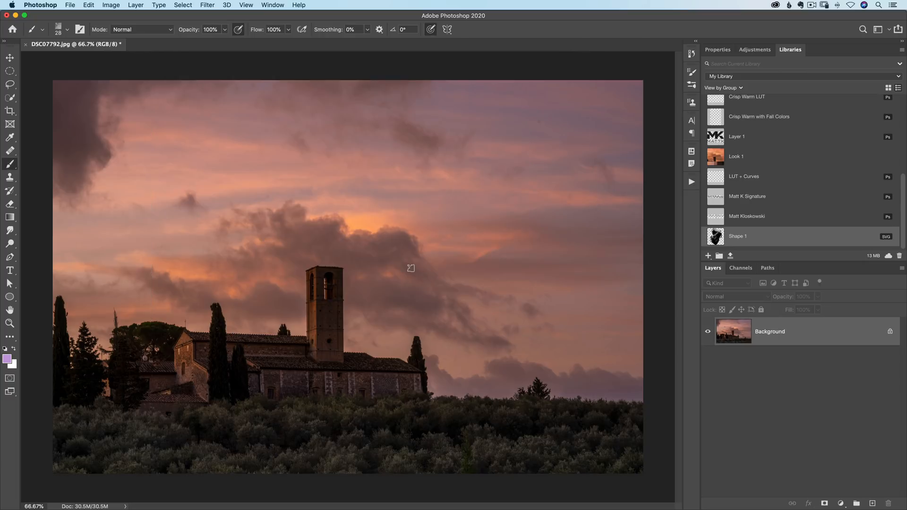
mouse_move(759, 206)
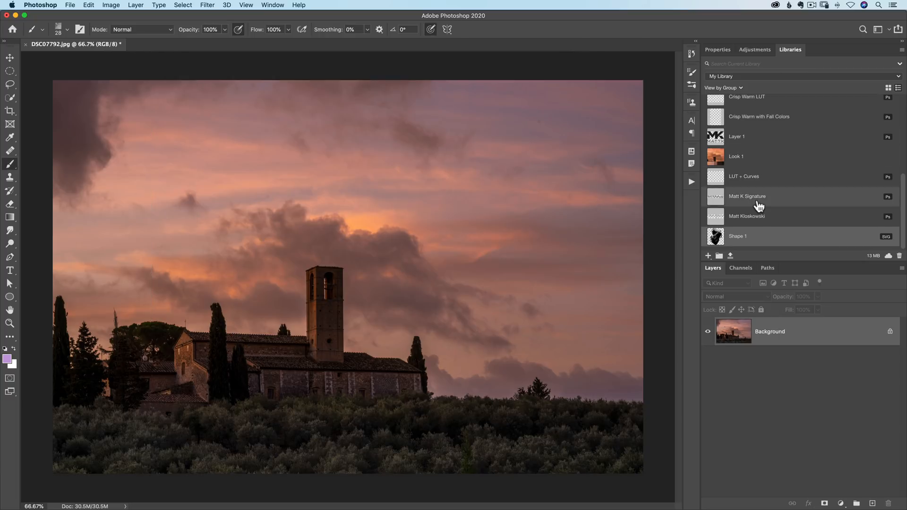
mouse_move(746, 196)
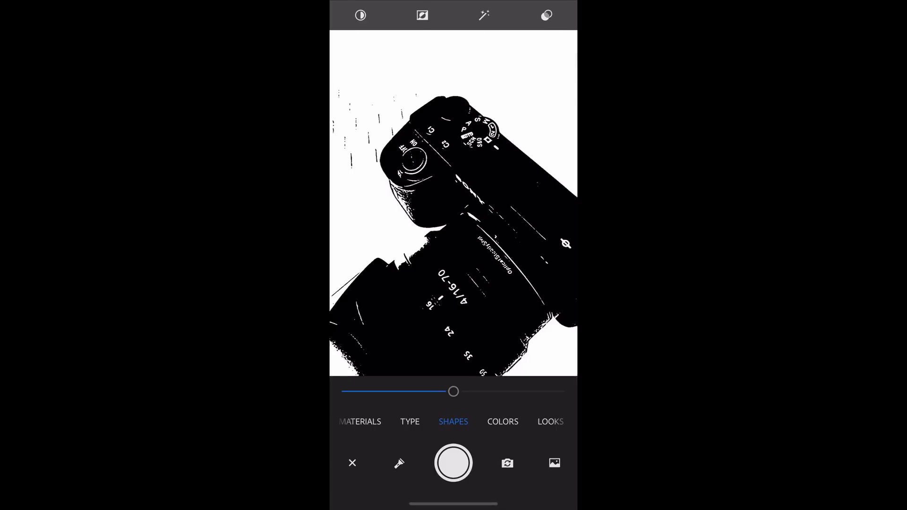
Step: Switch Adobe Capture to Colors mode to capture a theme from the sunset photo
left_click(502, 422)
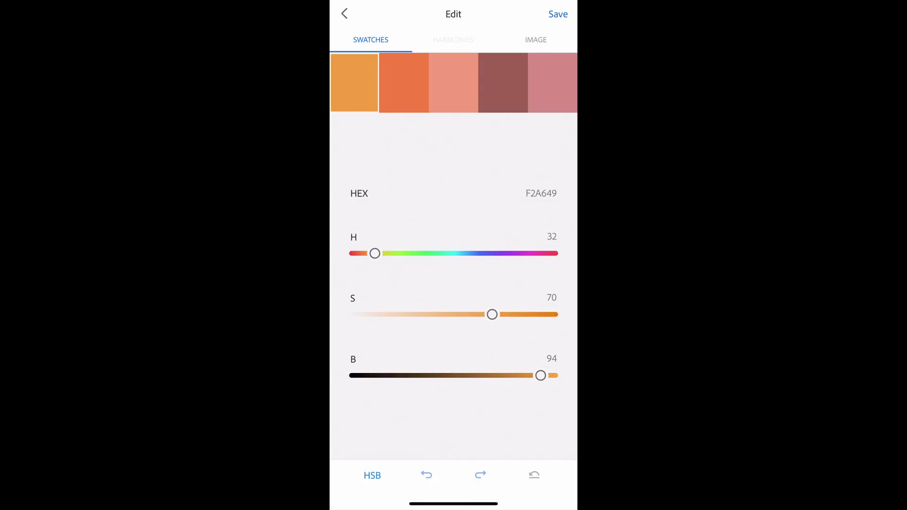
Step: Review the theme on the harmony wheel and image, then save it as Color Theme 2 to My Library
left_click(453, 40)
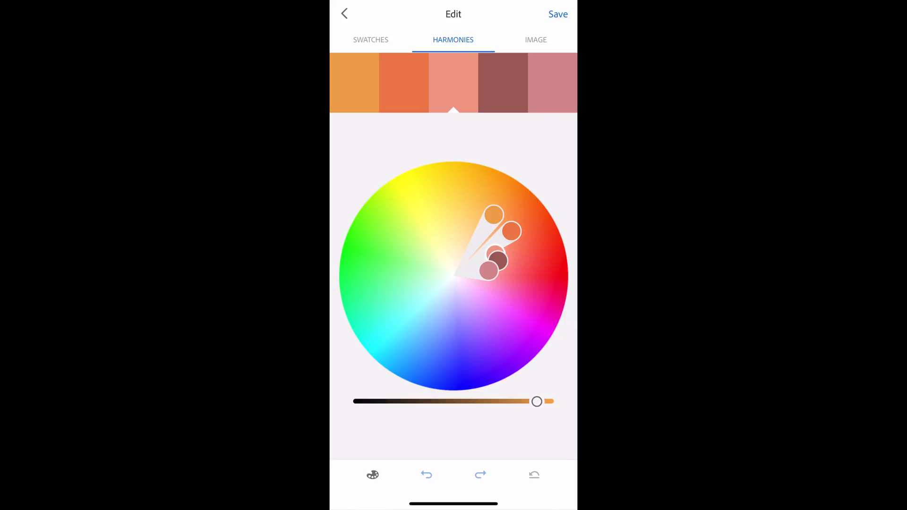
left_click(534, 40)
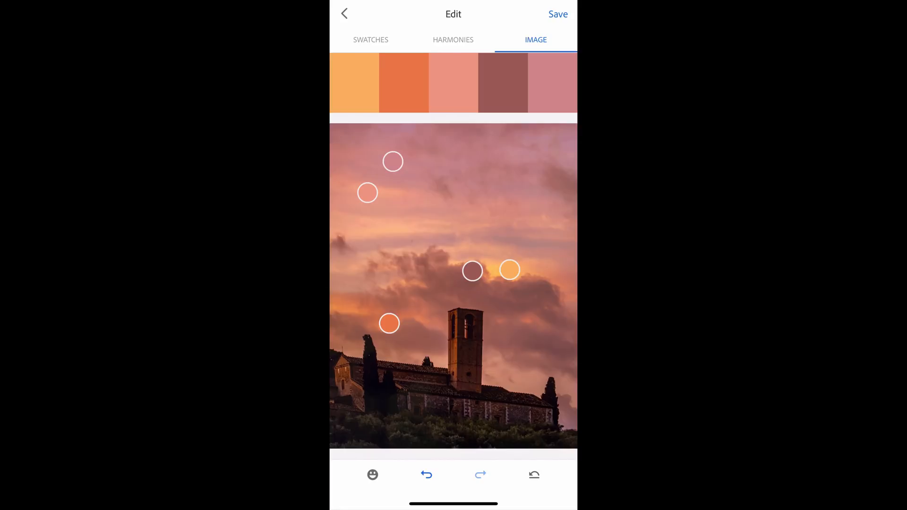
left_click(556, 15)
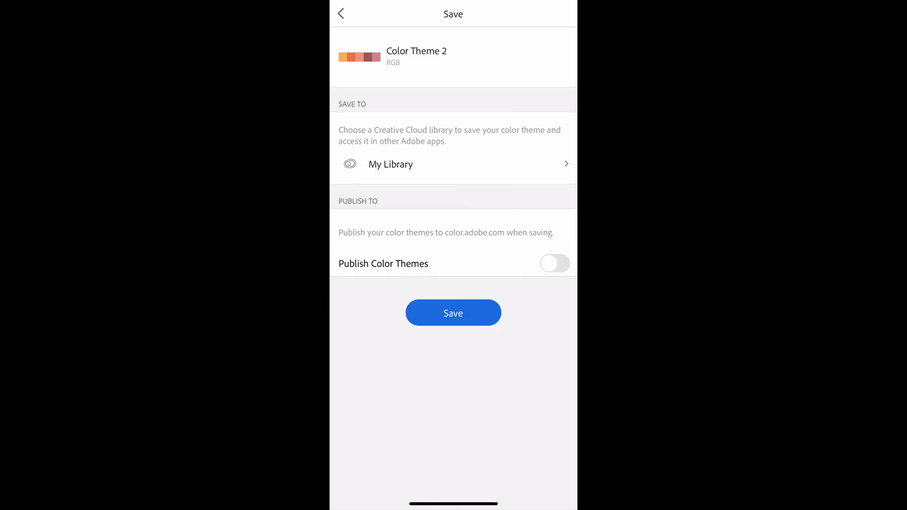
left_click(453, 313)
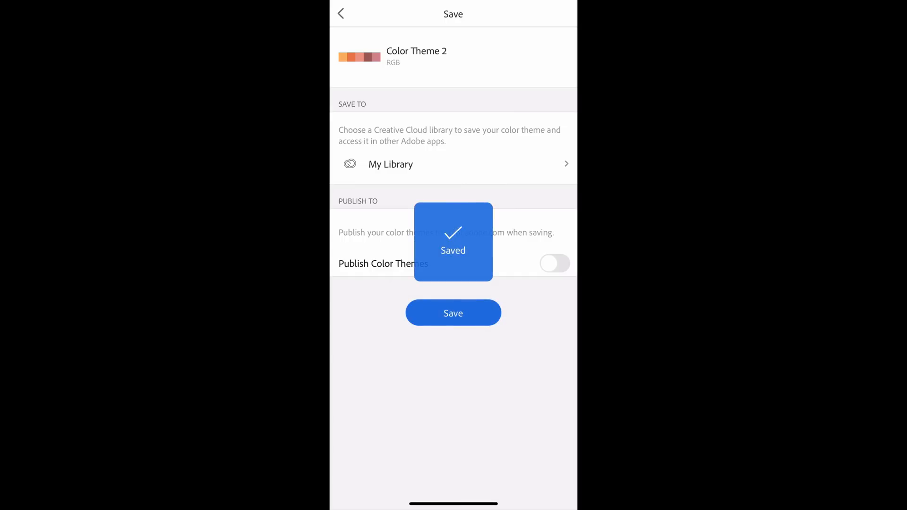
Step: Locate Color Theme 2 in Photoshop's Libraries panel and make its orange swatch the foreground colour
left_click(452, 312)
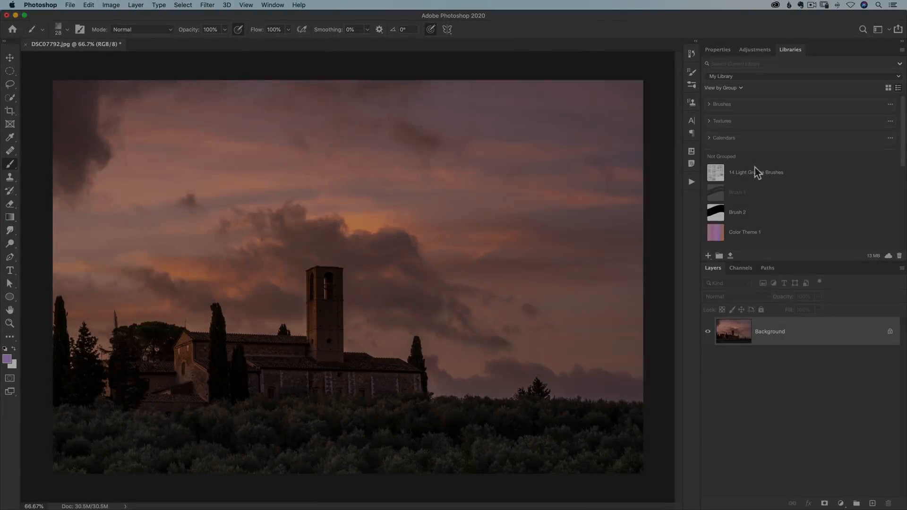
scroll("down", 3)
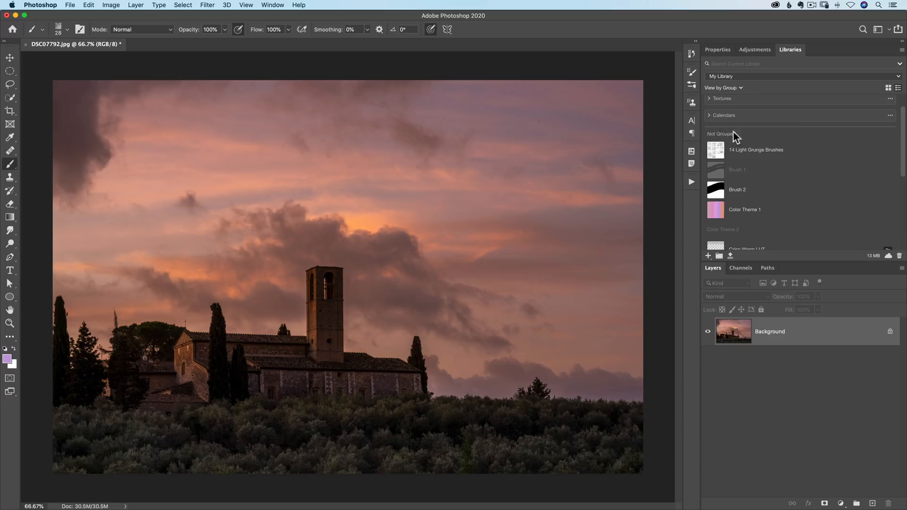
mouse_move(771, 160)
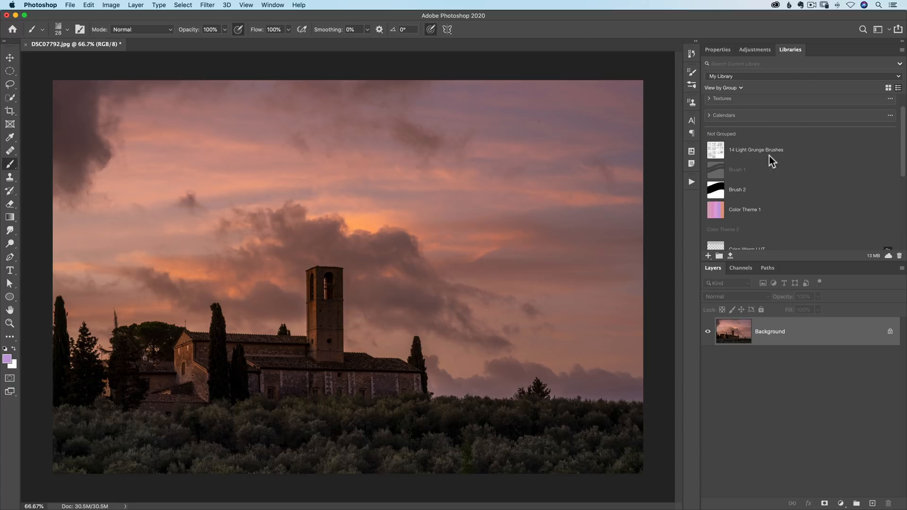
scroll("down", 3)
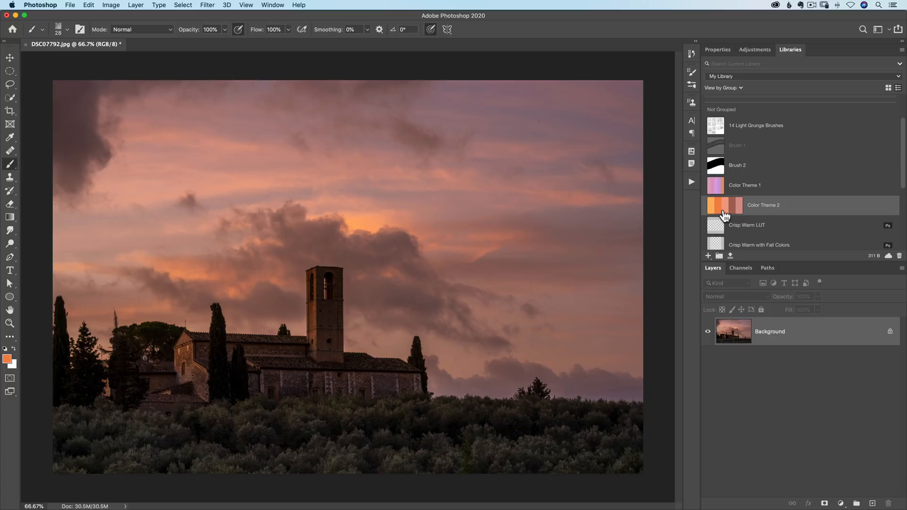
mouse_move(725, 205)
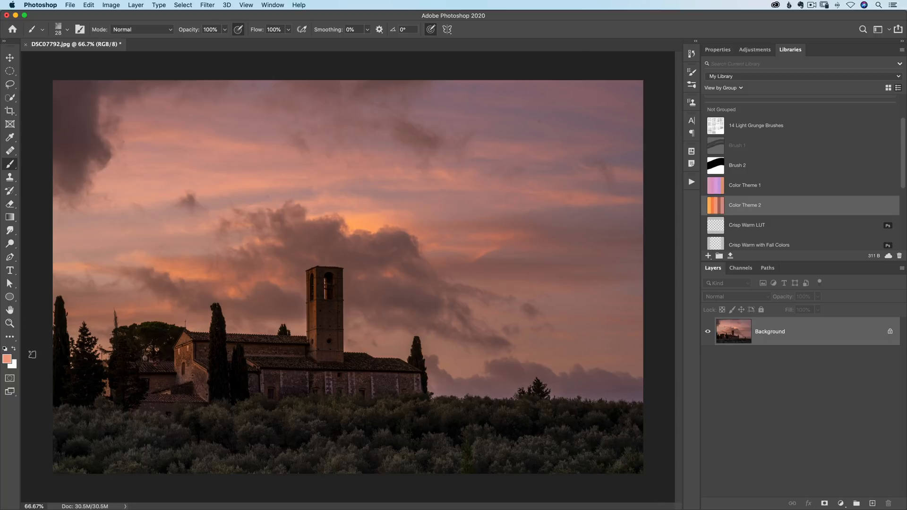
left_click(715, 205)
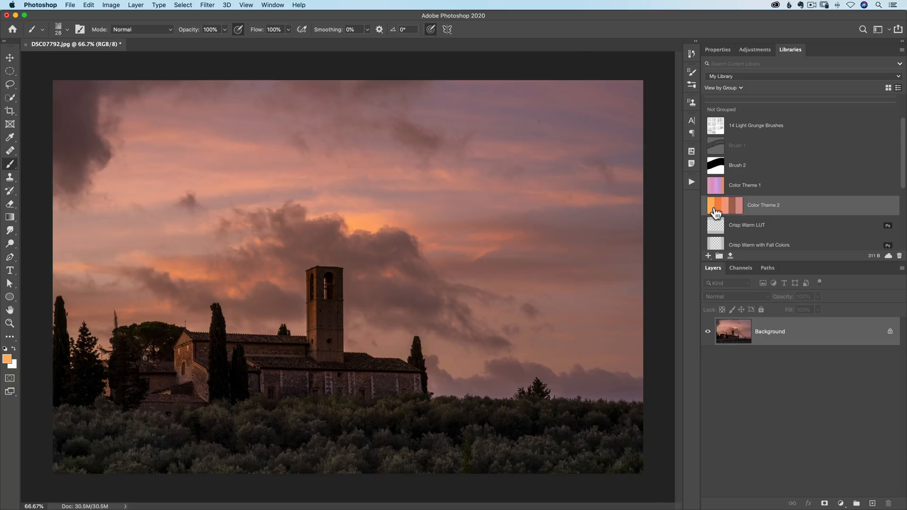
mouse_move(741, 212)
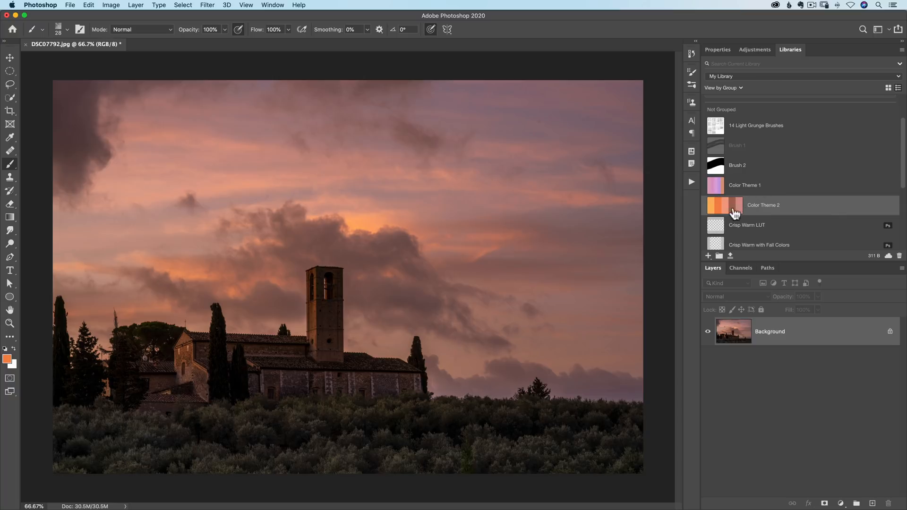
mouse_move(730, 207)
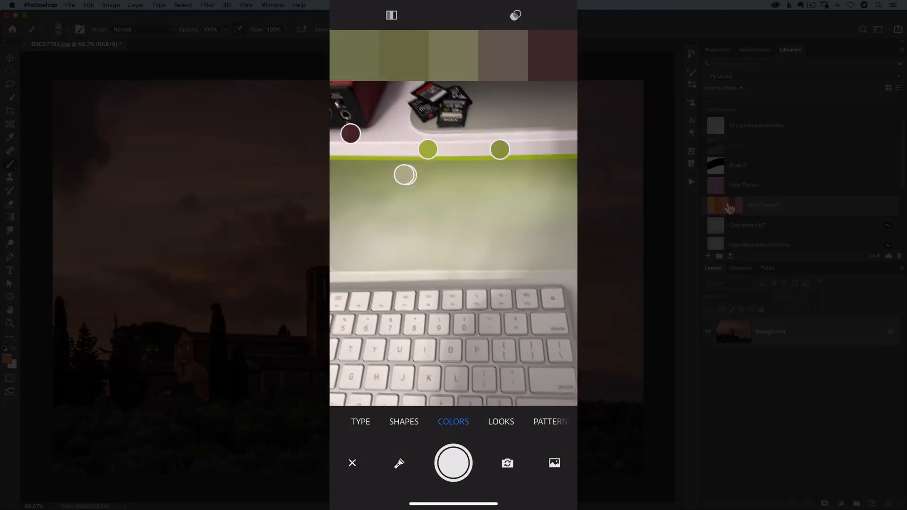
Step: Switch to Looks mode and freeze a look from the church sunset photo
left_click(501, 422)
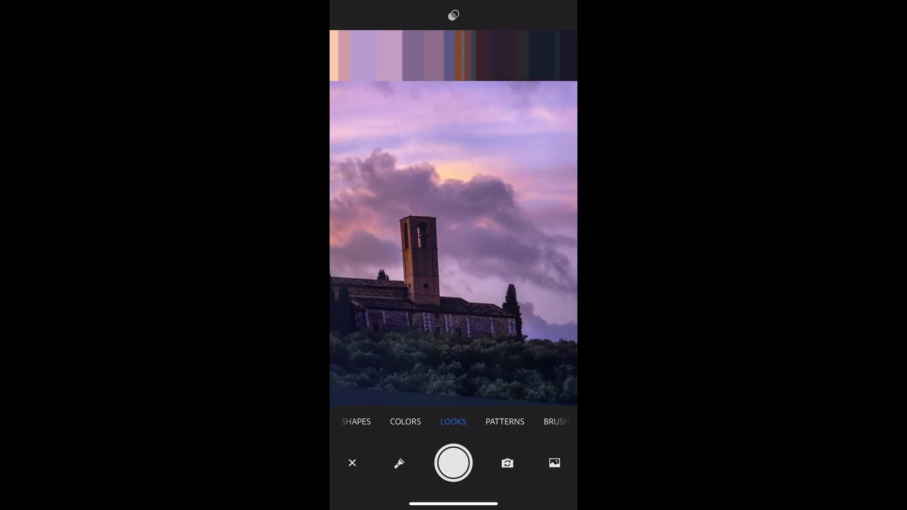
left_click(452, 463)
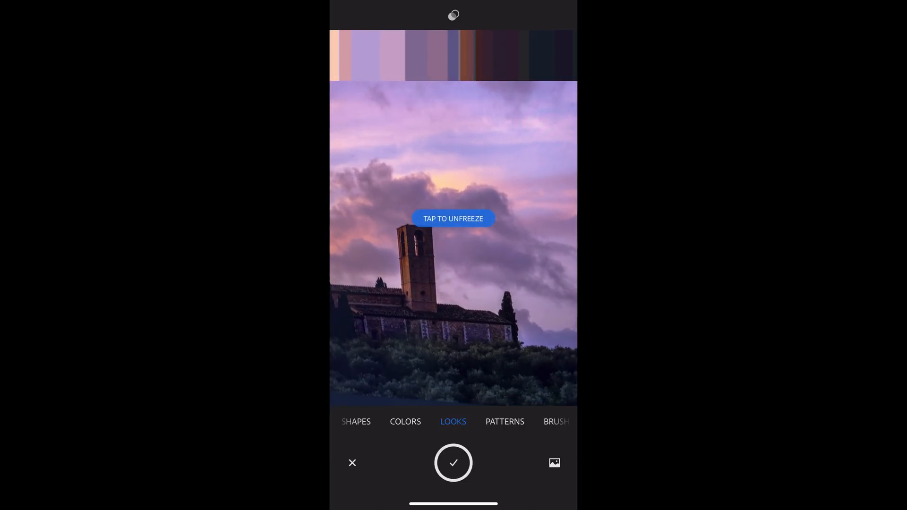
Step: Accept the captured look and browse its variations on the sample photo
left_click(453, 218)
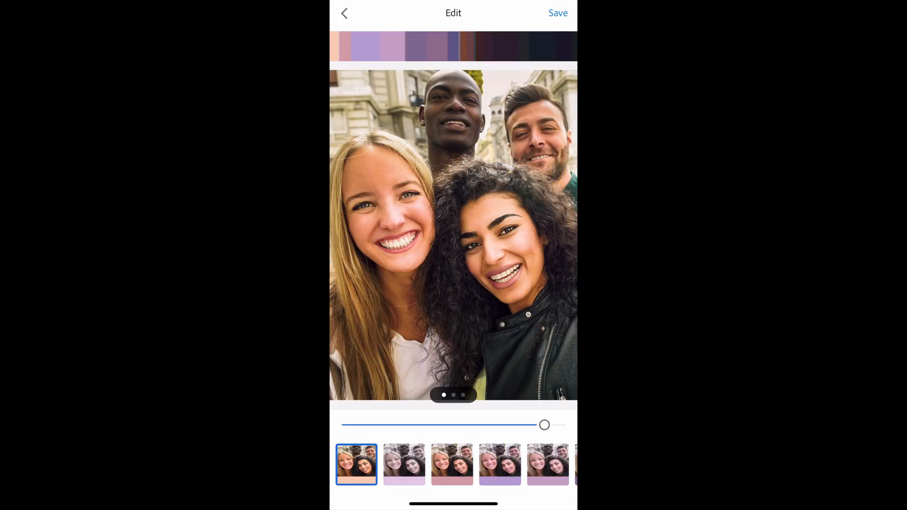
left_click(403, 465)
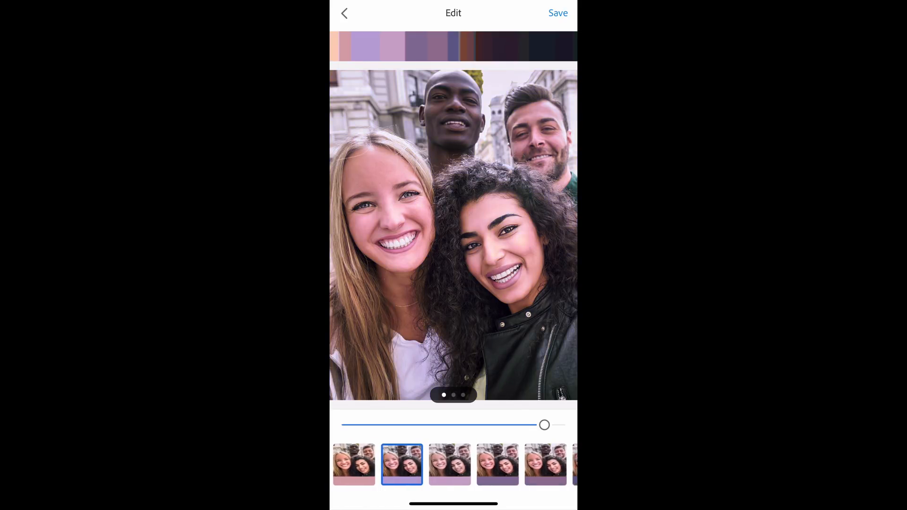
scroll("left", 3)
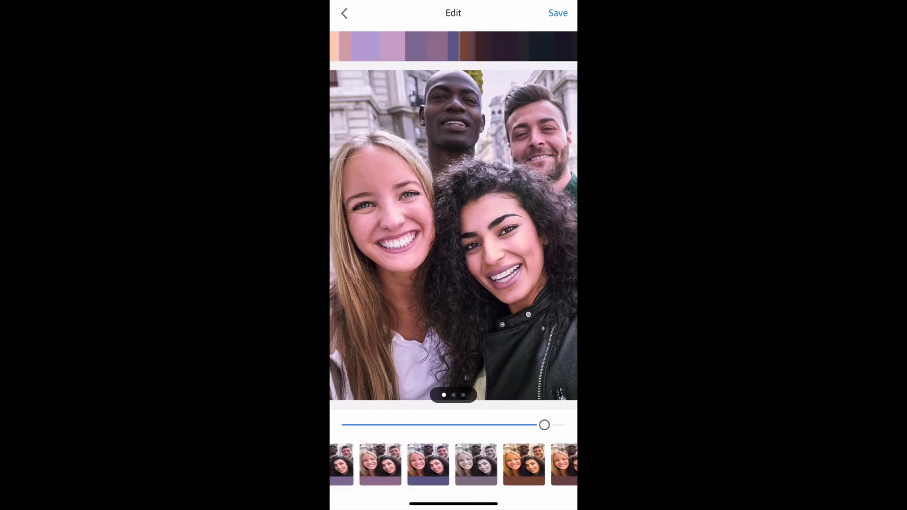
scroll("left", 3)
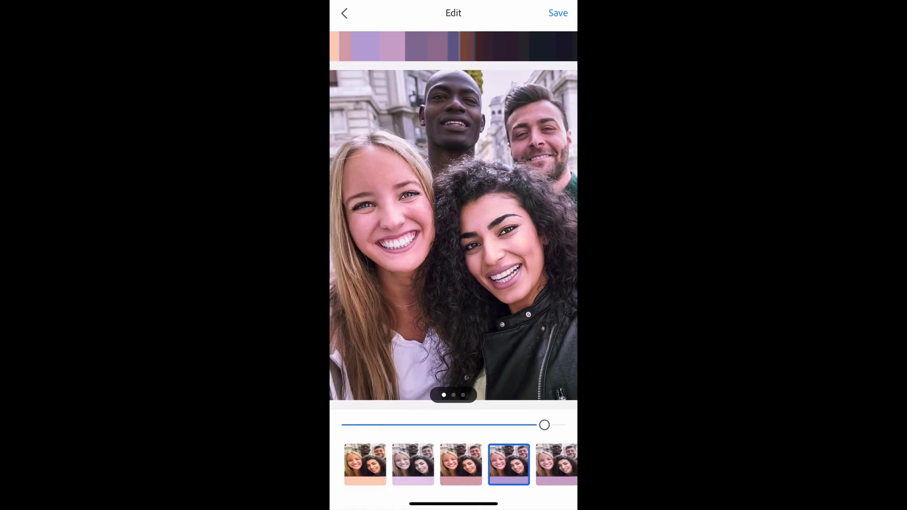
left_click(357, 464)
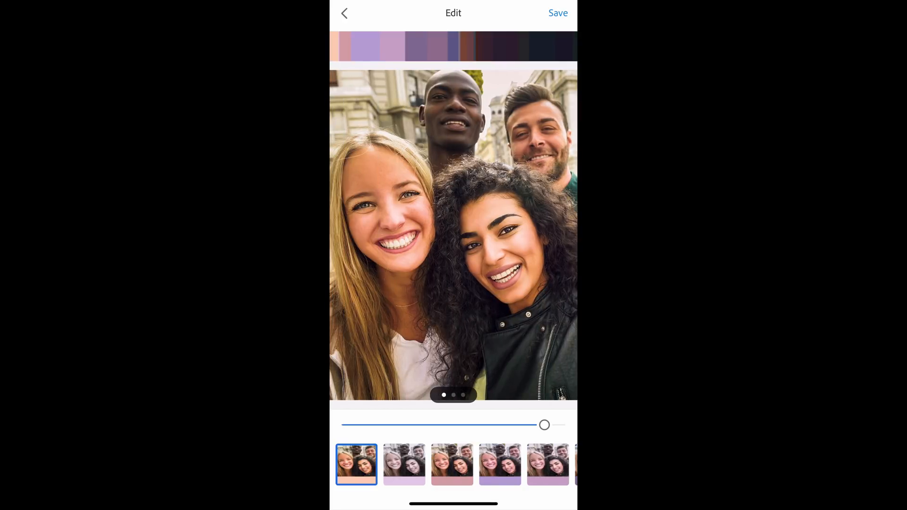
Step: Save the purple look to My Library as Look 2
left_click(557, 12)
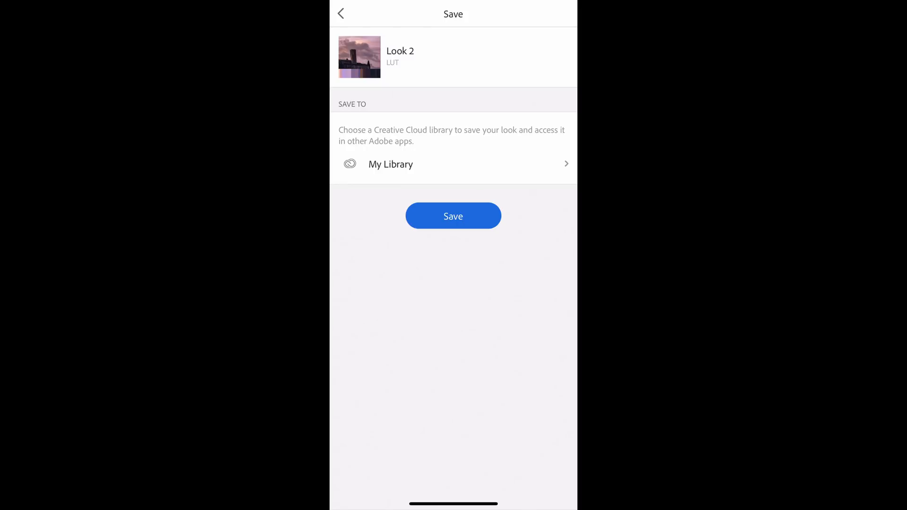
left_click(452, 215)
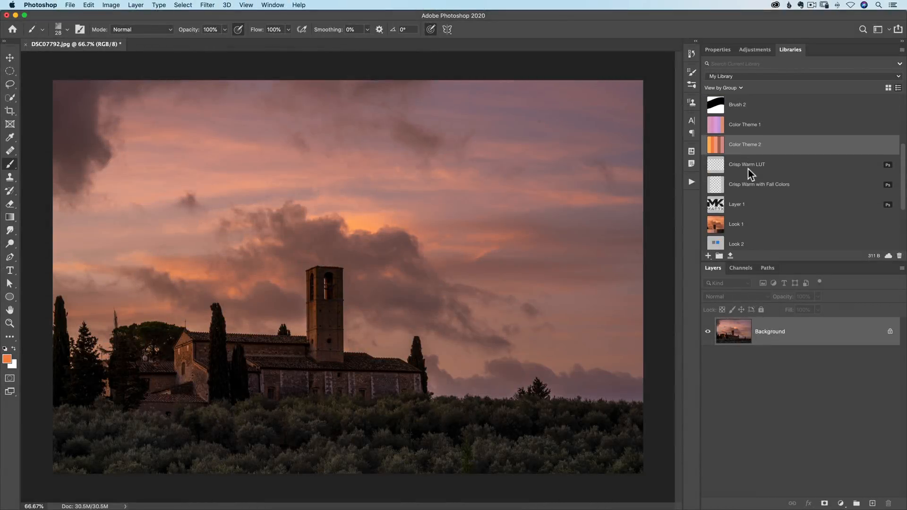
Step: Apply Look 1 from Libraries to the photo as a Color Lookup adjustment layer
scroll("down", 3)
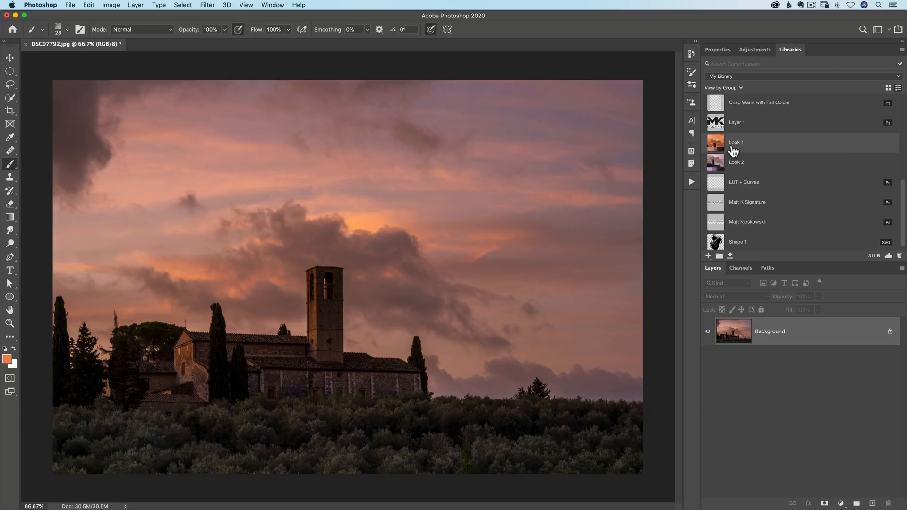
mouse_move(735, 148)
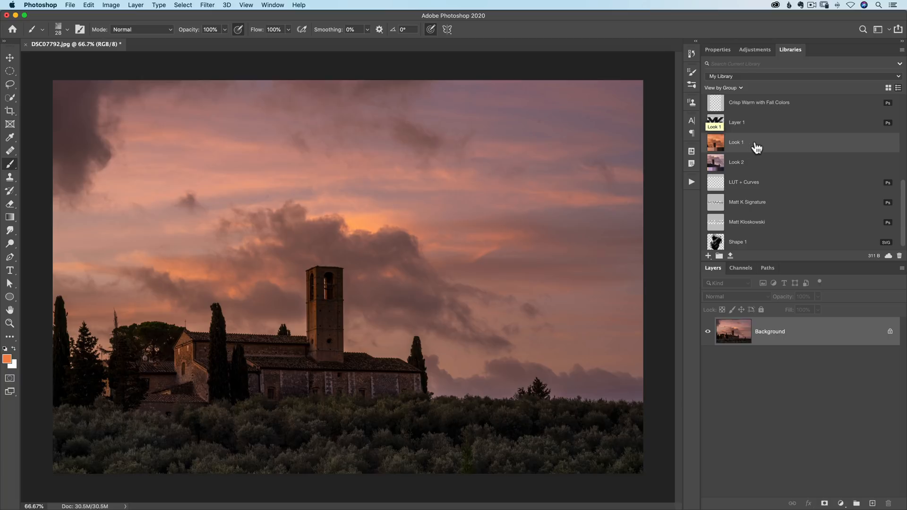
right_click(735, 142)
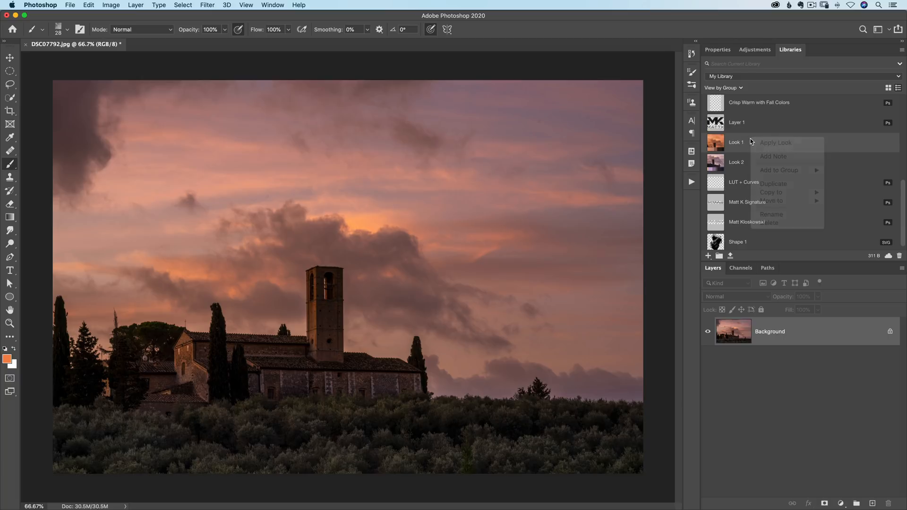
mouse_move(775, 143)
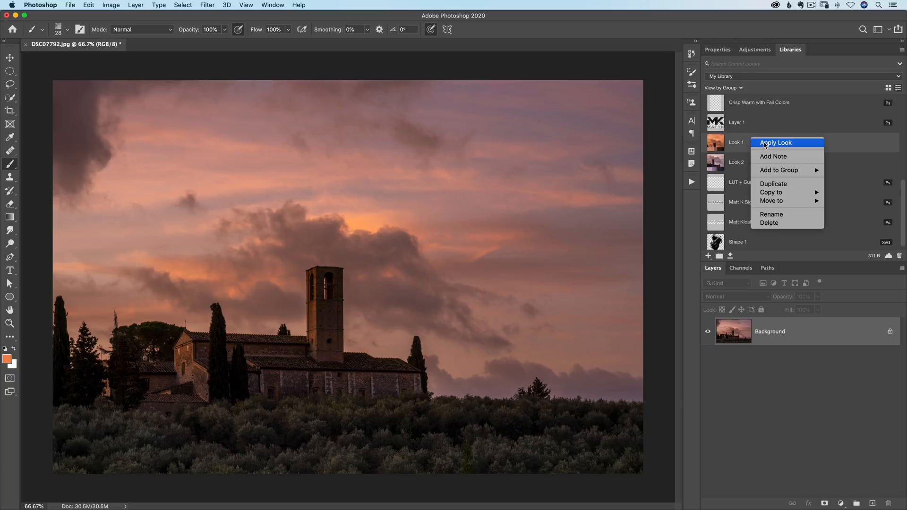
left_click(775, 143)
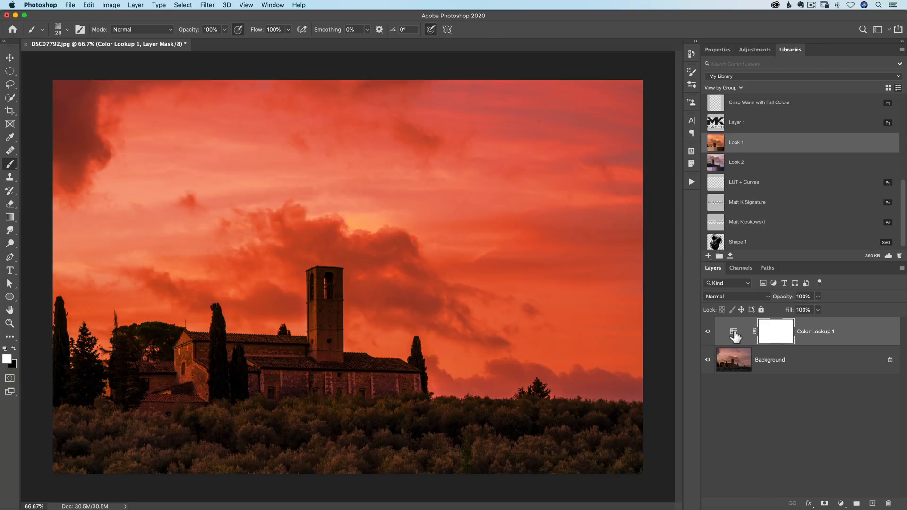
mouse_move(733, 331)
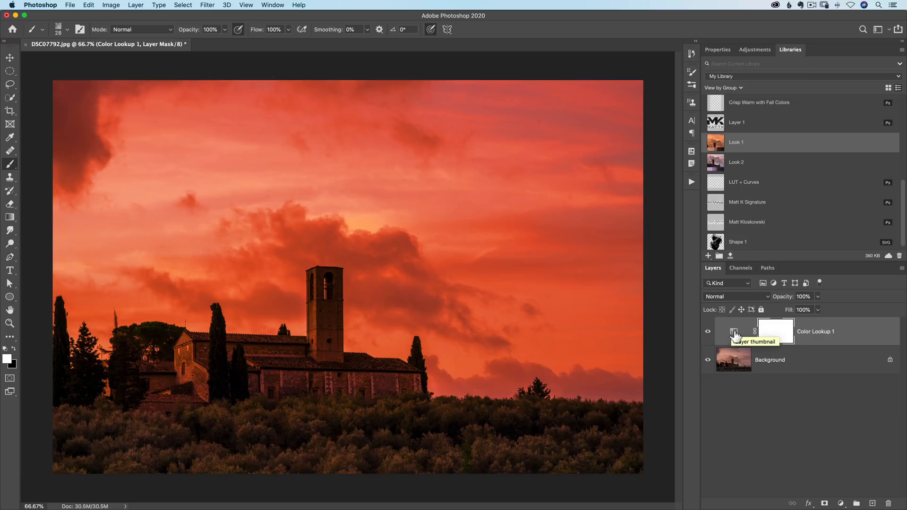
mouse_move(788, 303)
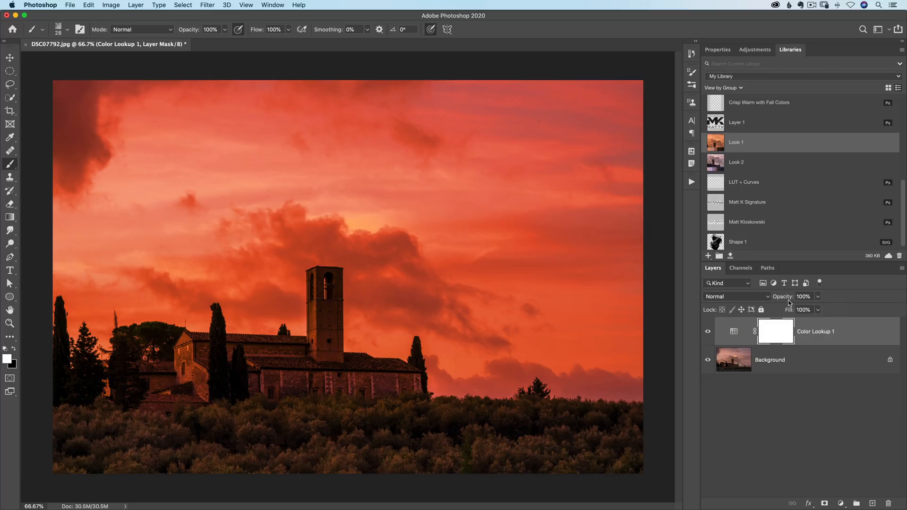
Step: Review the Color Lookup layer's properties (3DLUT File: Look 1) and return to Libraries
left_click(733, 330)
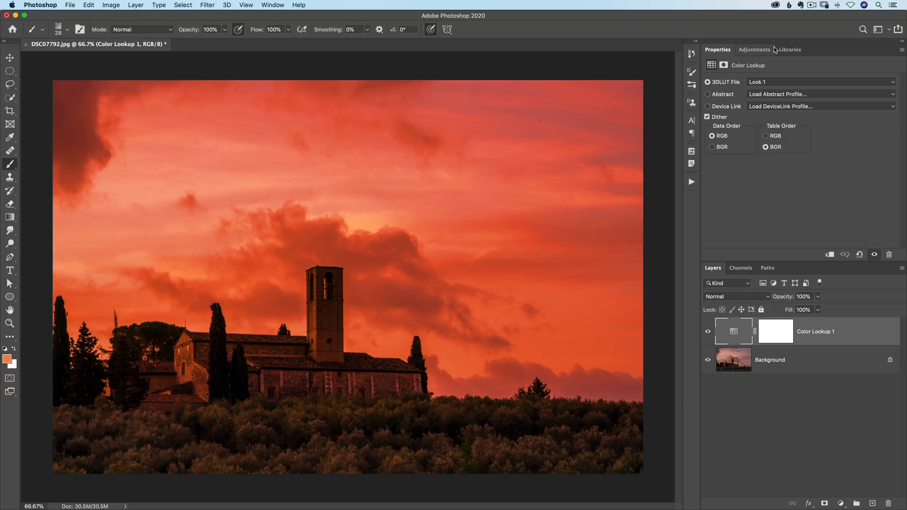
left_click(789, 50)
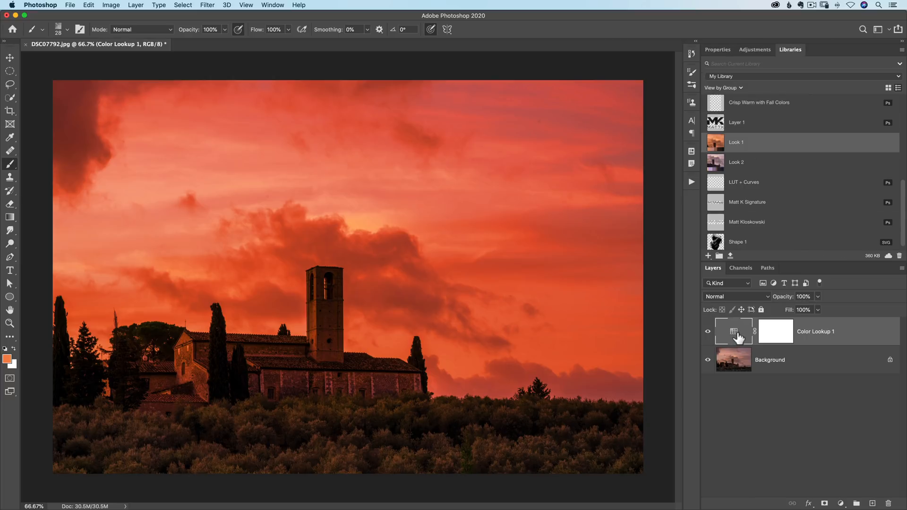
mouse_move(723, 157)
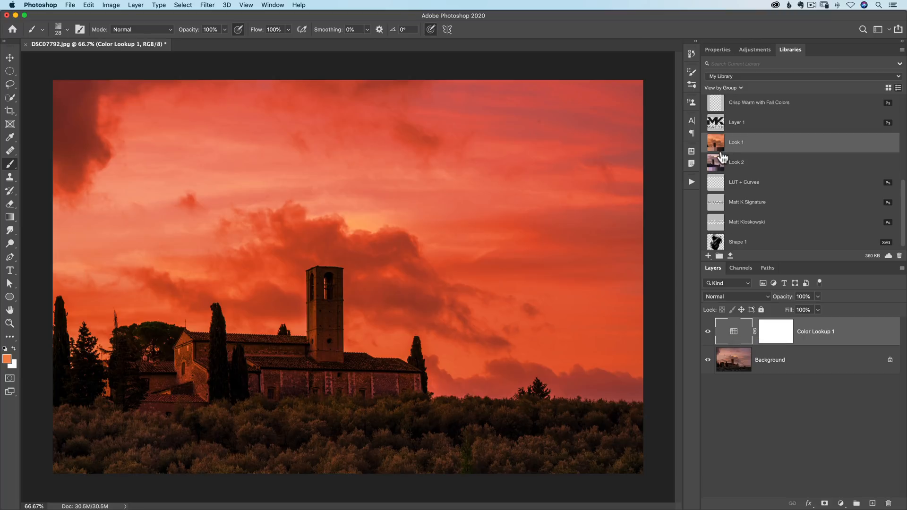
mouse_move(720, 181)
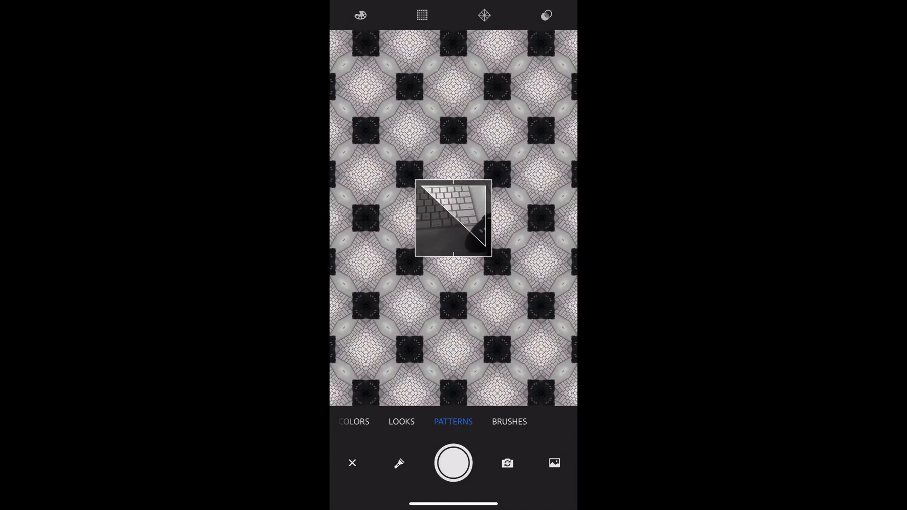
Step: Switch Capture's camera from Patterns to Brushes mode
left_click(509, 421)
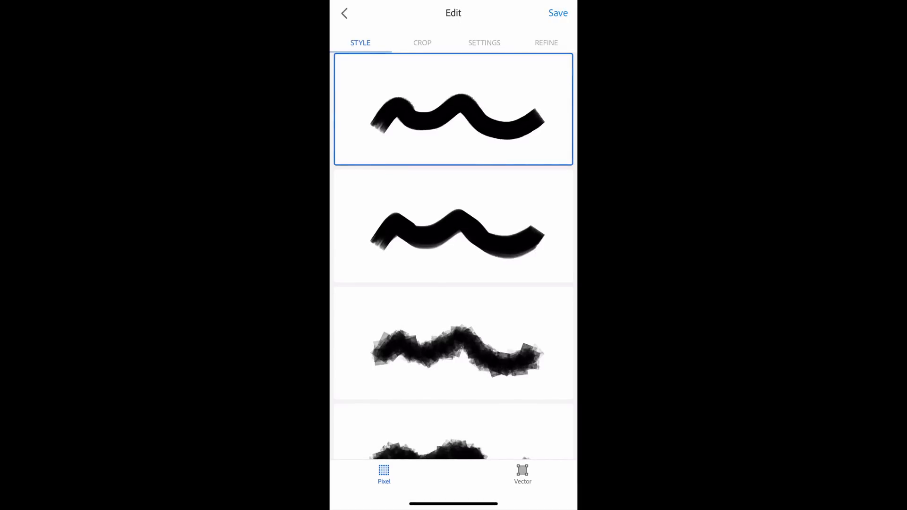
Step: Browse the brush STYLE list and review the crumpled-paper brush's crop
scroll("down", 3)
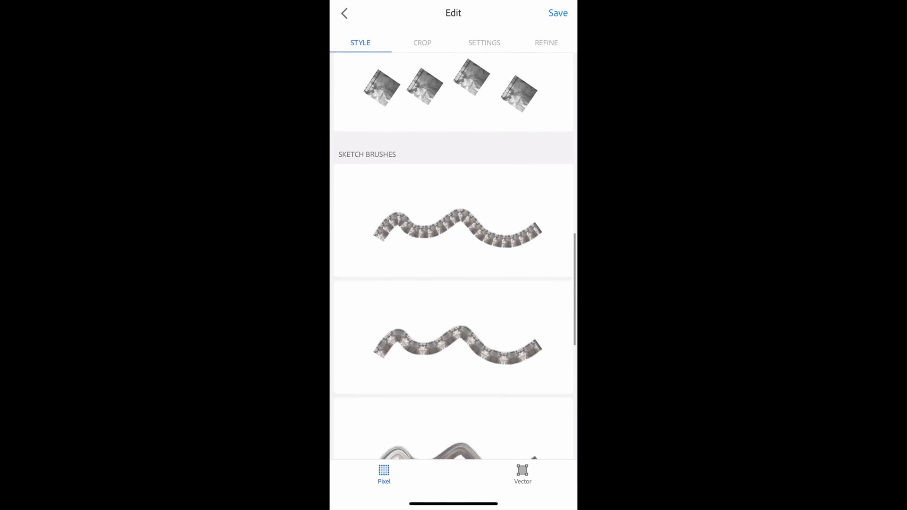
scroll("down", 3)
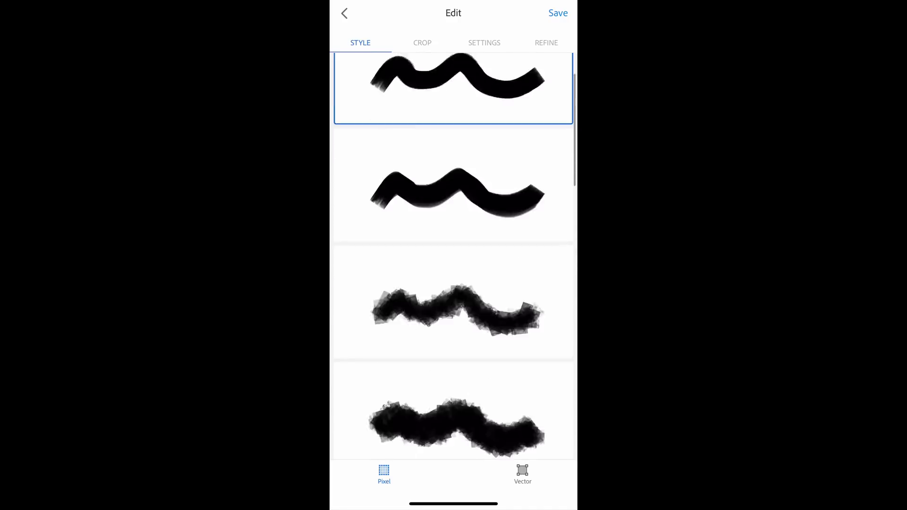
scroll("down", 3)
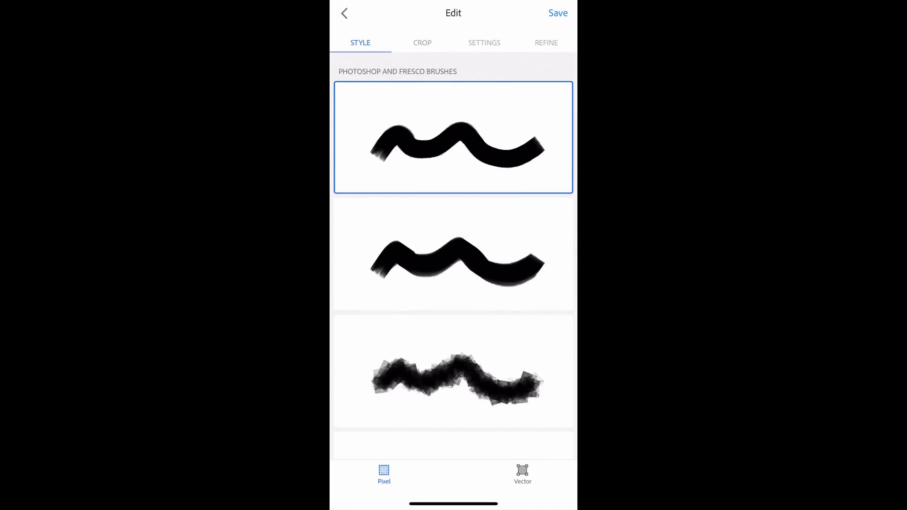
left_click(422, 42)
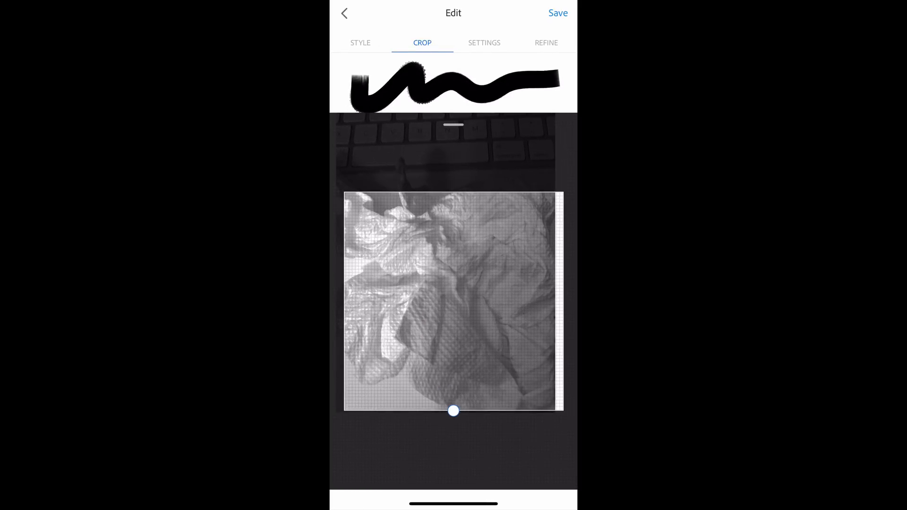
Step: Review the brush settings (size 28, directional angle) and edge refinement, then the style list
left_click(484, 42)
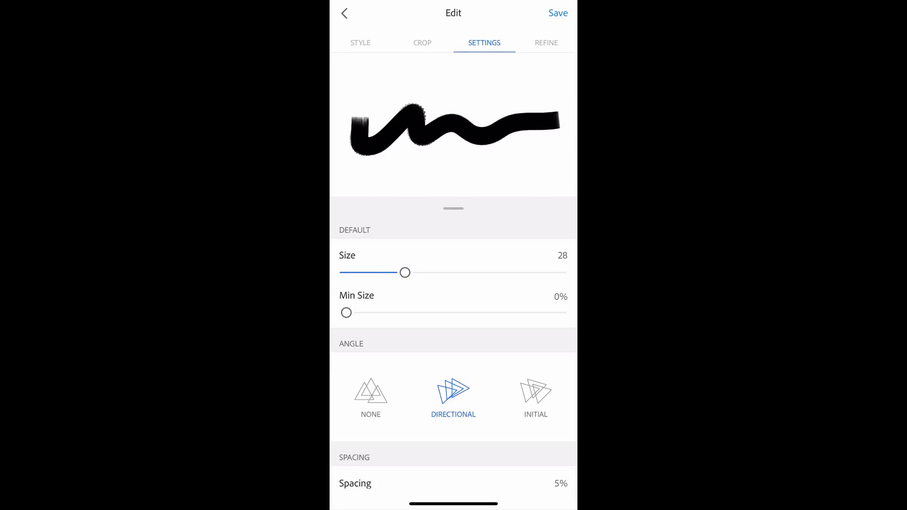
scroll("down", 3)
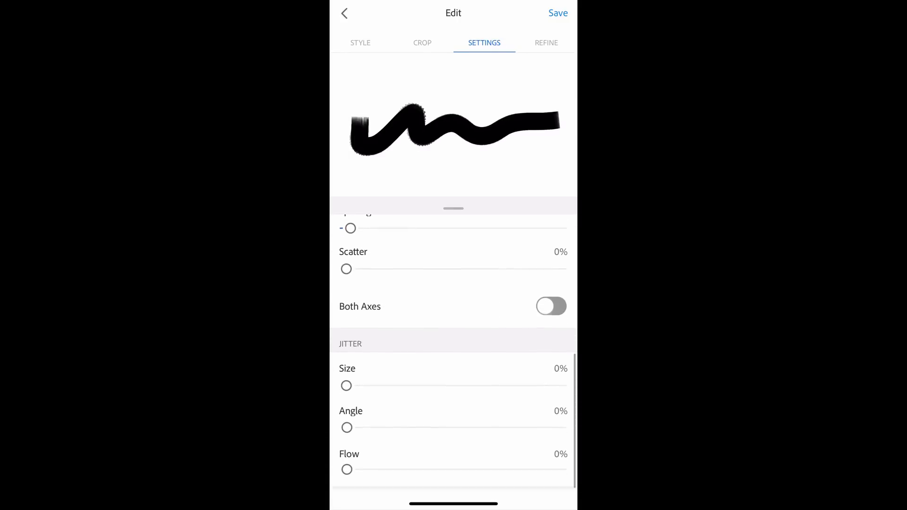
scroll("up", 3)
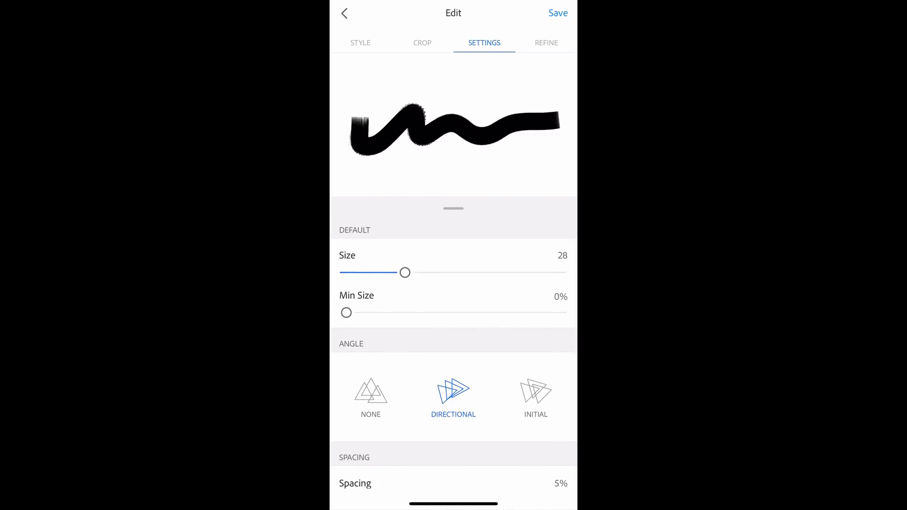
left_click(545, 42)
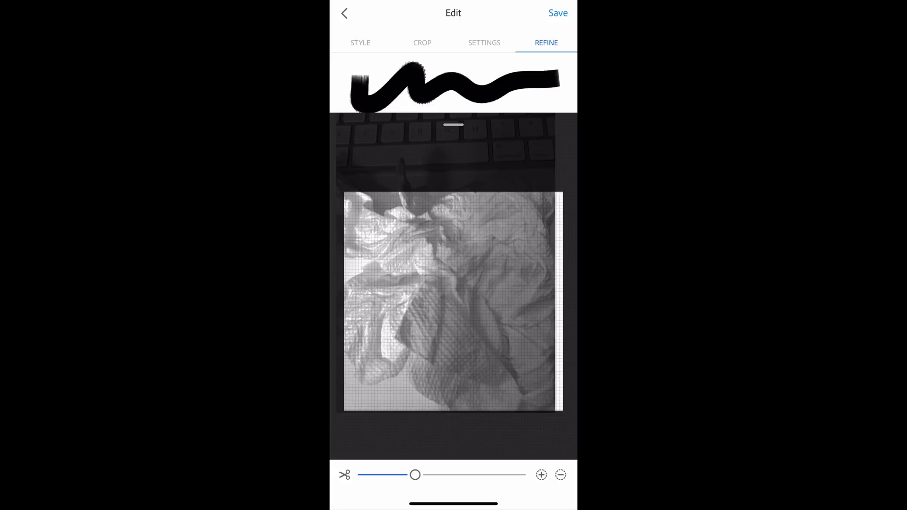
left_click(360, 42)
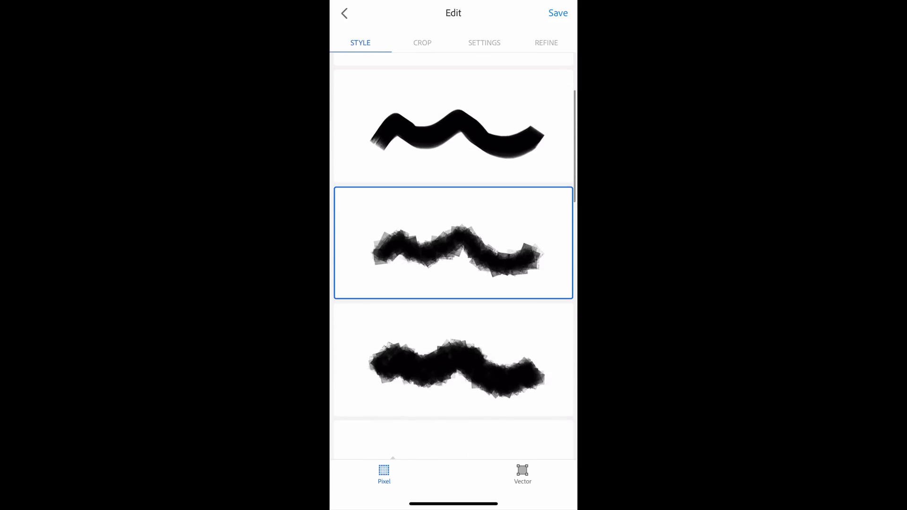
Step: Choose the rough, scattered Photoshop/Fresco stroke style and save it as Brush 3, dismissing the rating prompt
scroll("down", 3)
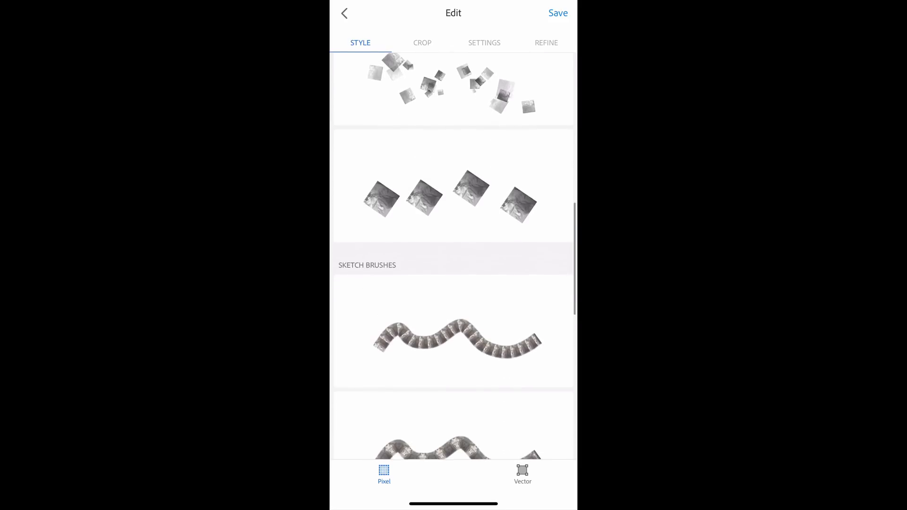
scroll("up", 3)
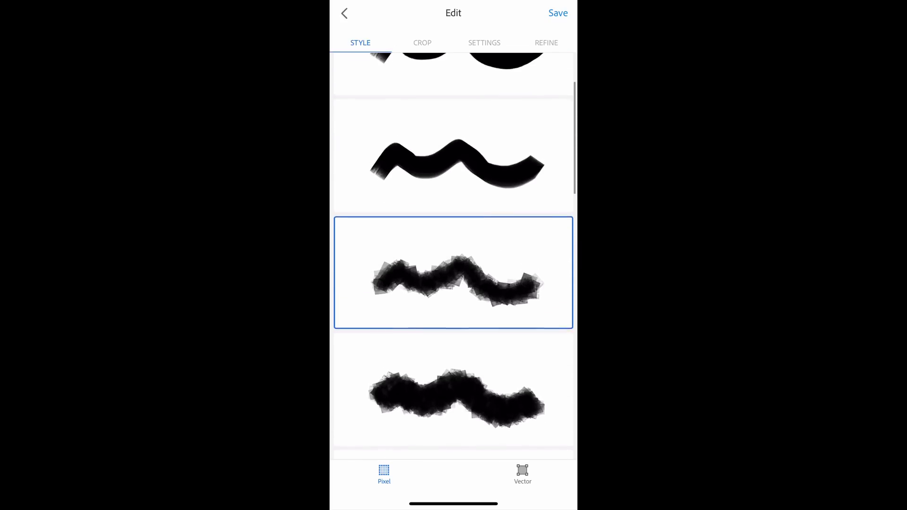
scroll("up", 3)
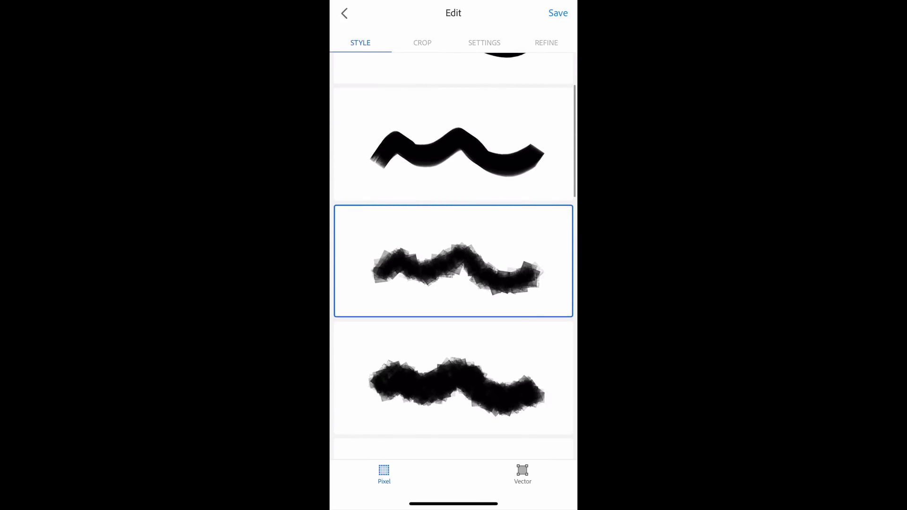
scroll("down", 3)
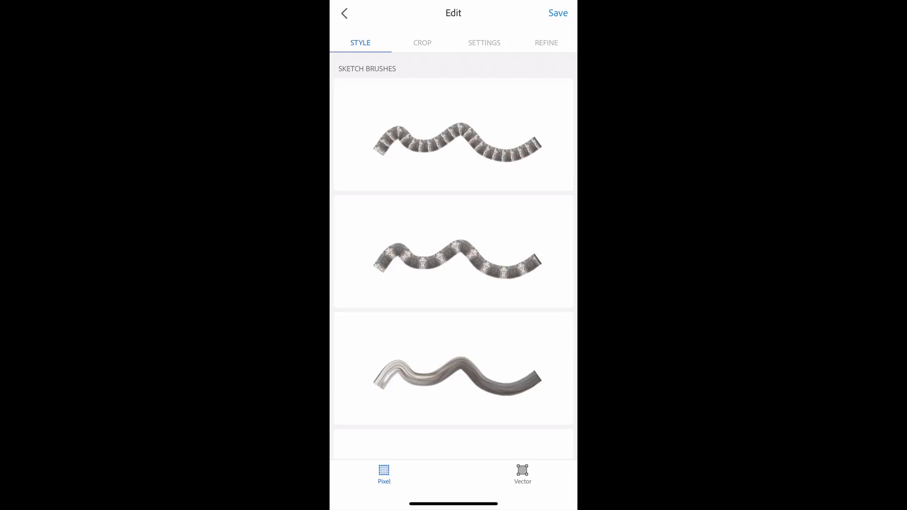
scroll("down", 3)
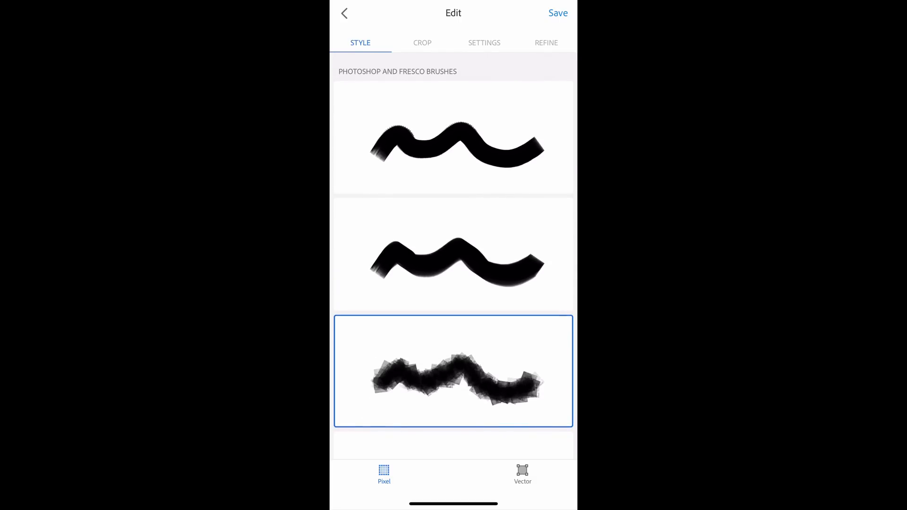
left_click(557, 12)
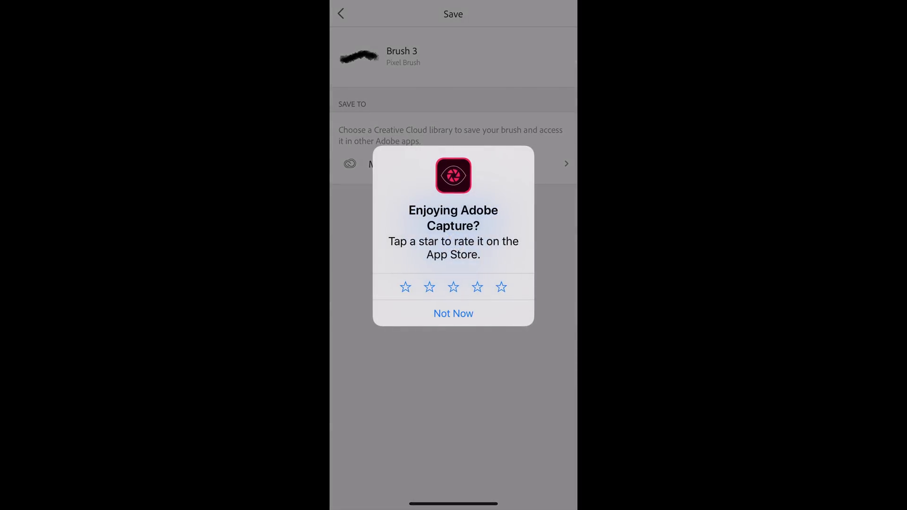
left_click(453, 312)
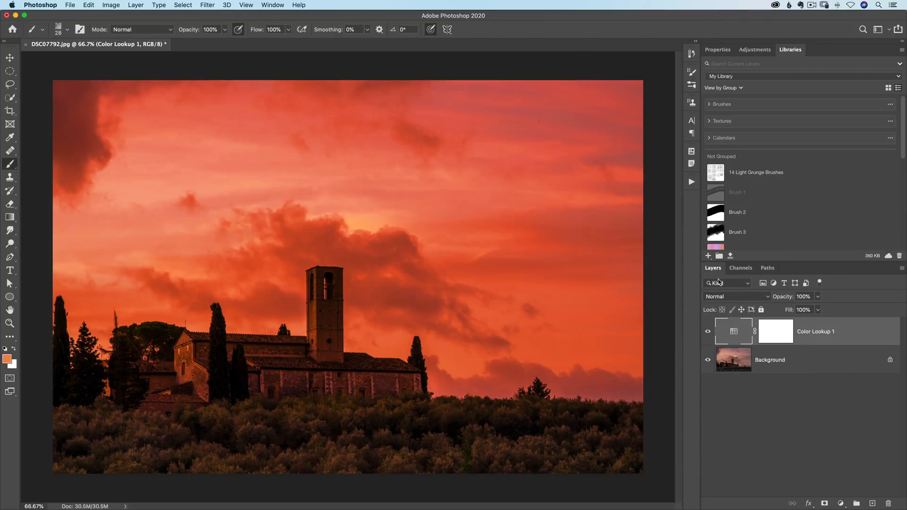
mouse_move(722, 233)
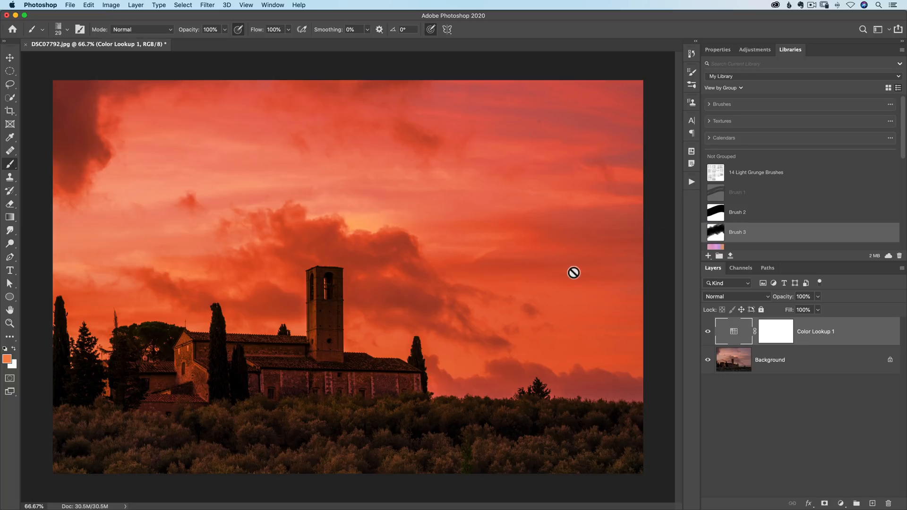
mouse_move(652, 306)
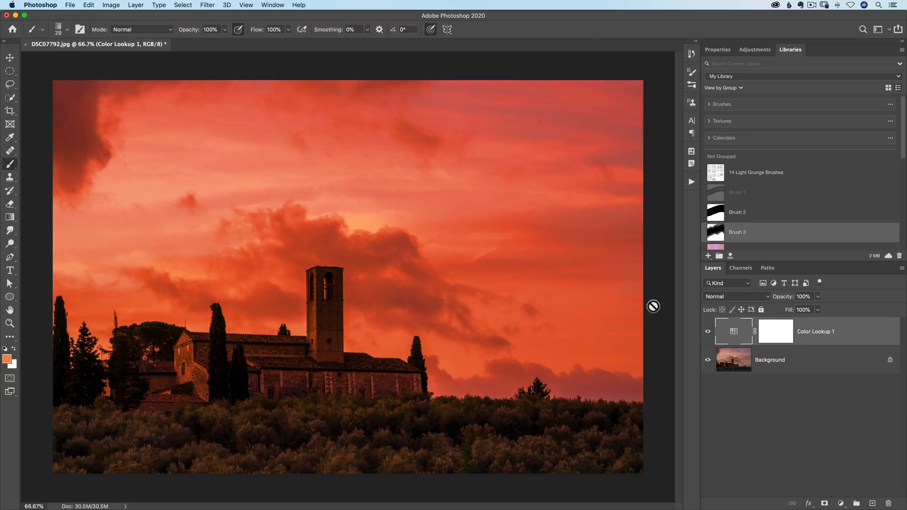
mouse_move(872, 491)
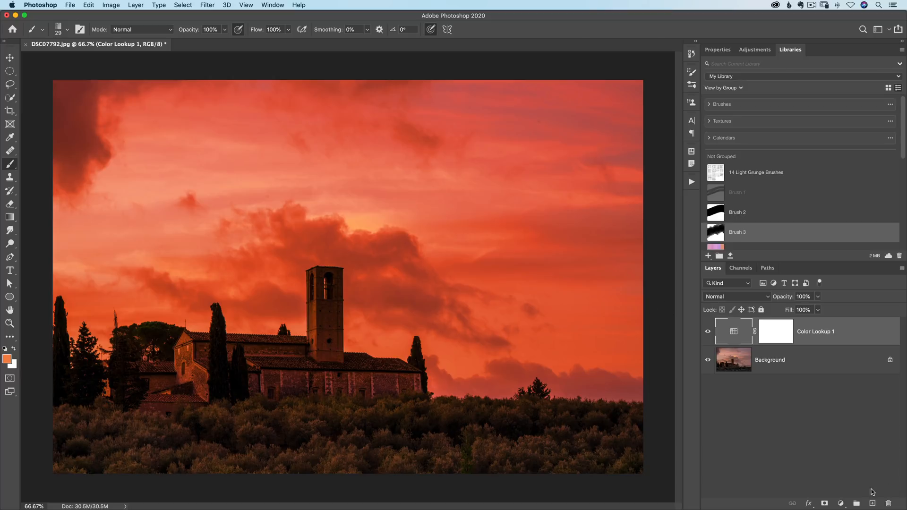